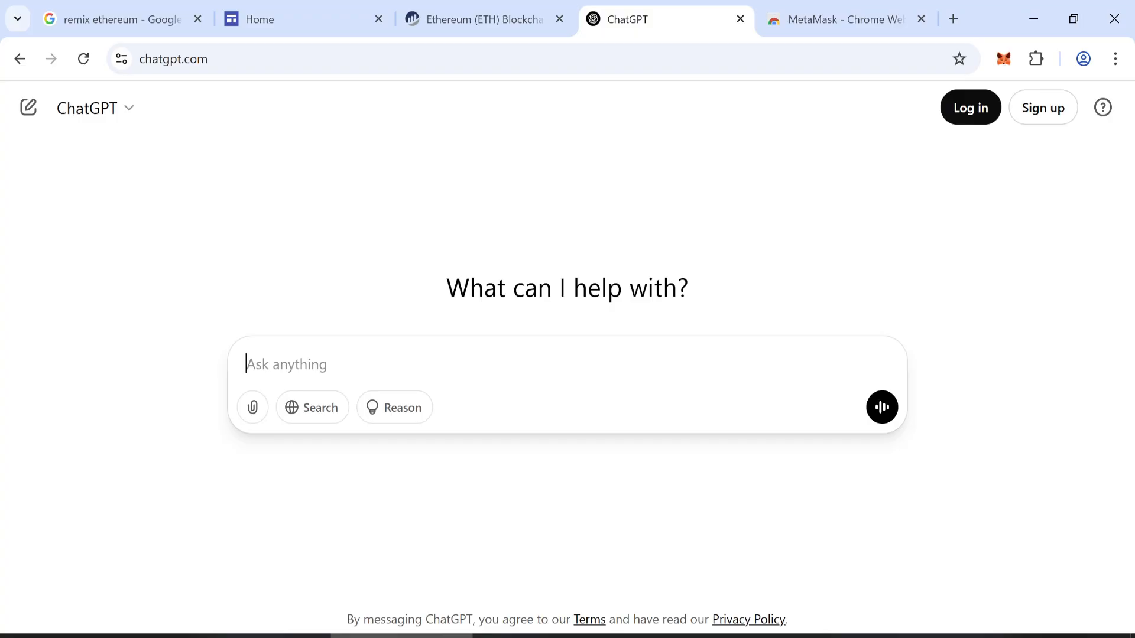
# - Ask ChatGPT for 'creating smart contract code for erc20 flash loan' and review the Solidity answer
pyautogui.write('creating smart co')
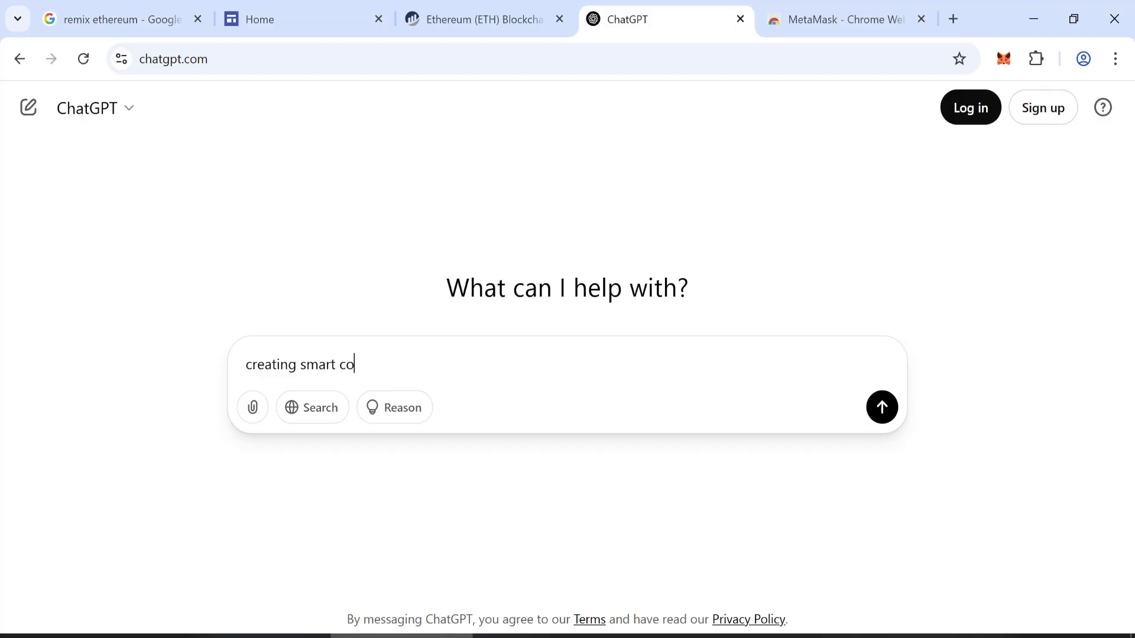
pyautogui.write('ntract code for er')
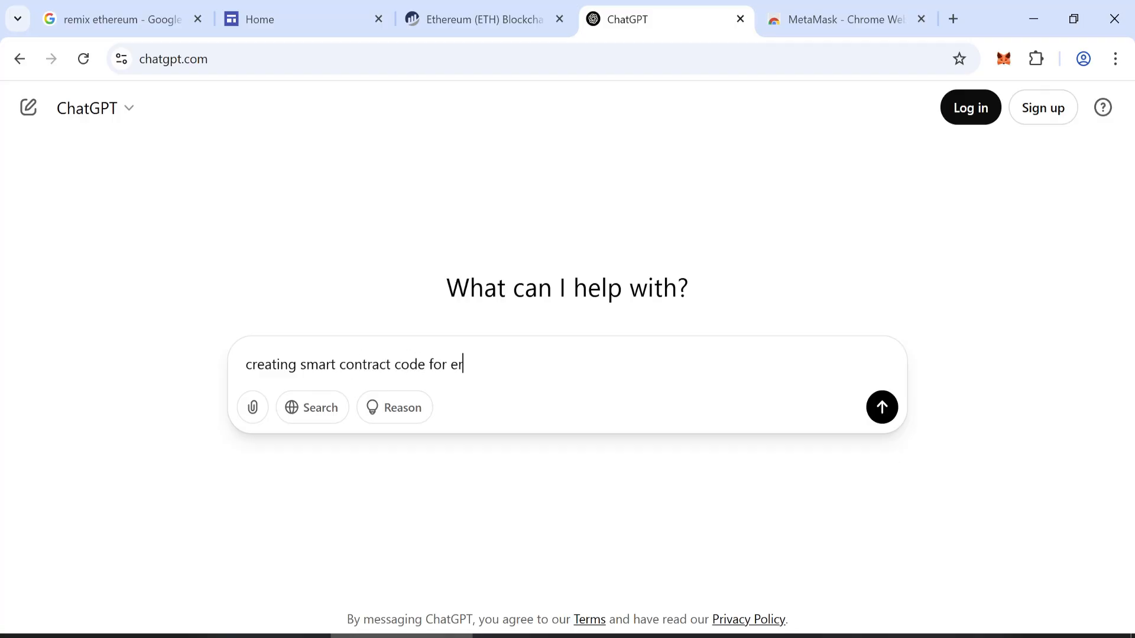
pyautogui.click(881, 407)
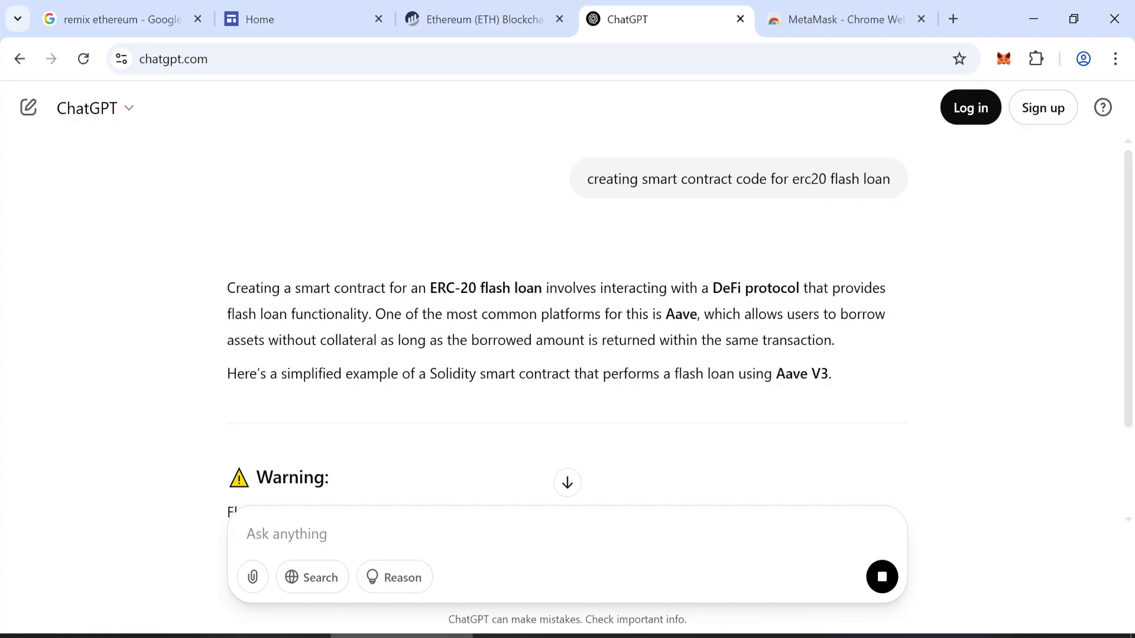
pyautogui.scroll(-3)
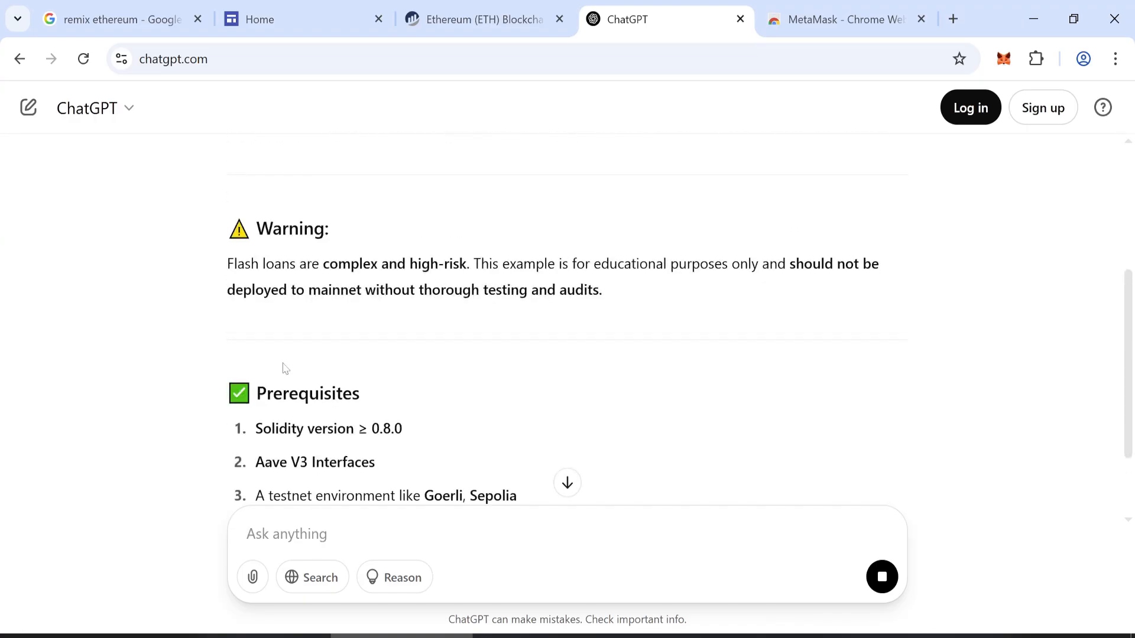
pyautogui.scroll(-3)
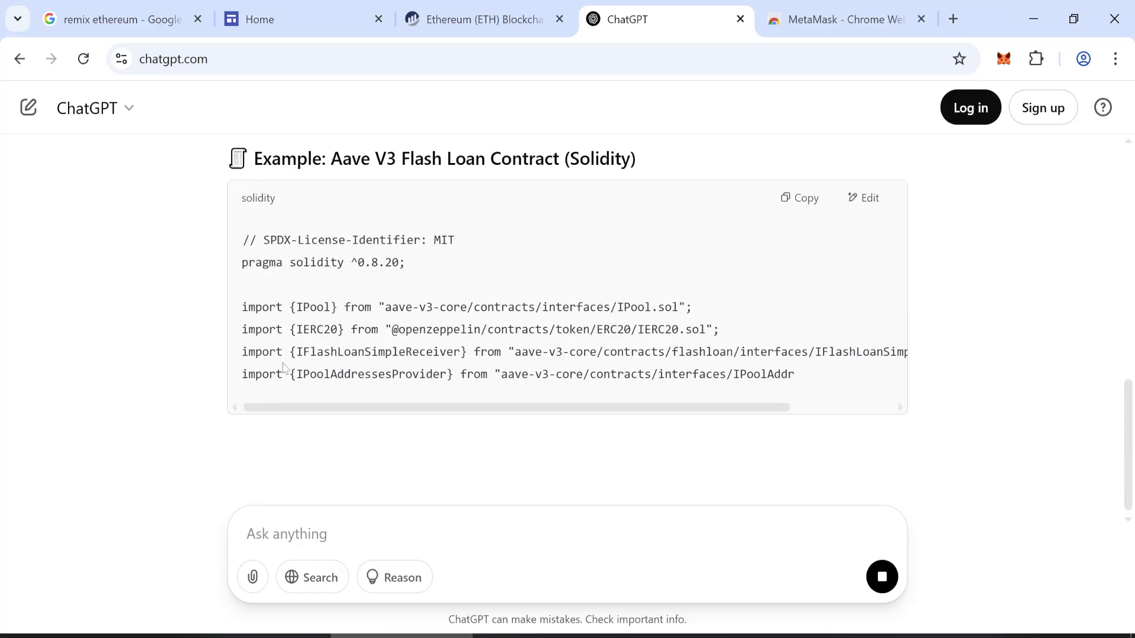
pyautogui.scroll(-3)
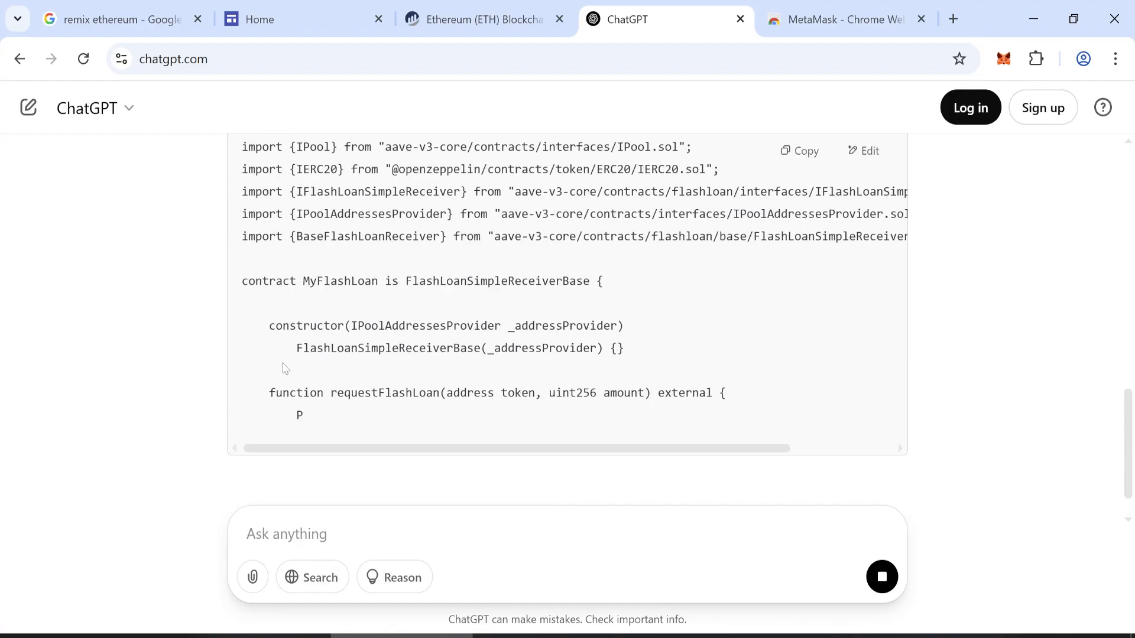
pyautogui.click(832, 20)
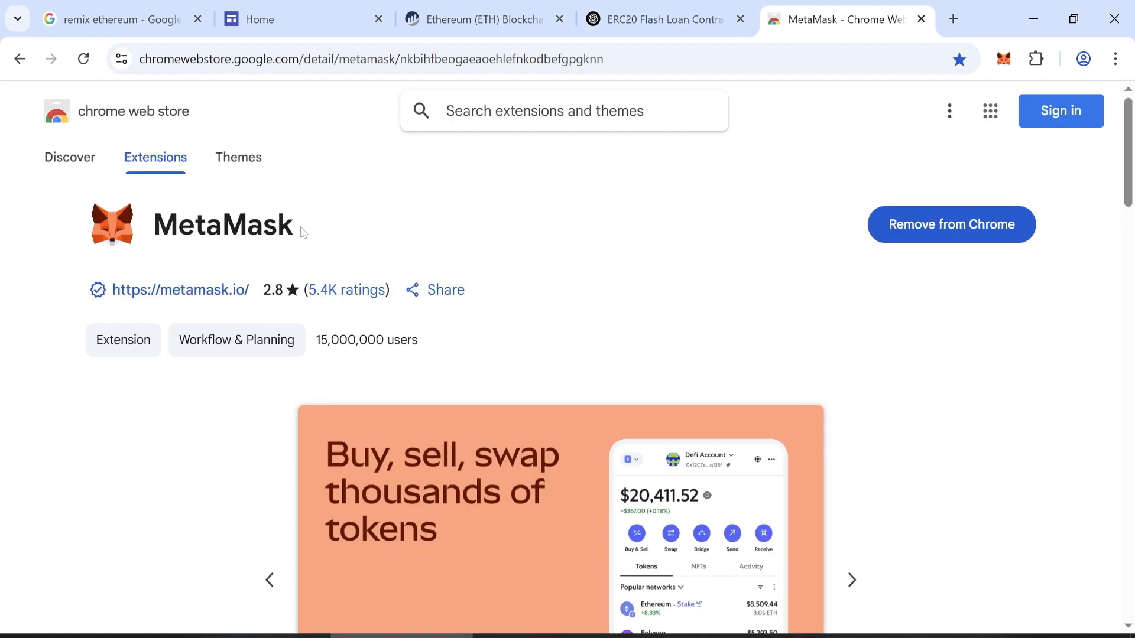
# - Briefly check the MetaMask wallet, then open Remix - Ethereum IDE from the Google results
pyautogui.click(1003, 58)
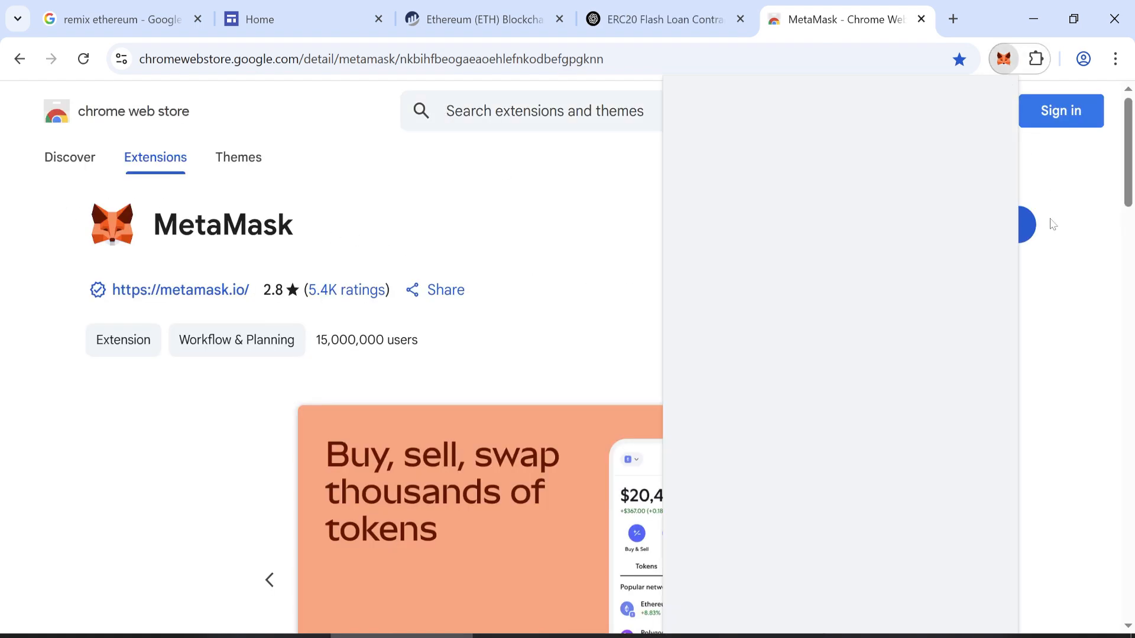
pyautogui.click(1003, 58)
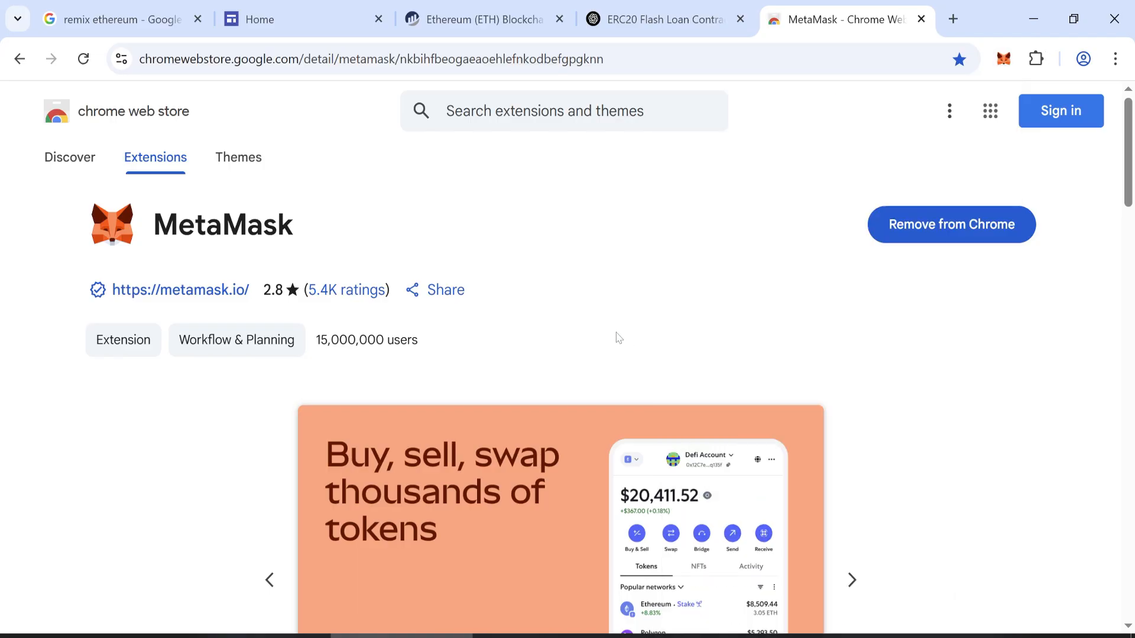
pyautogui.click(108, 19)
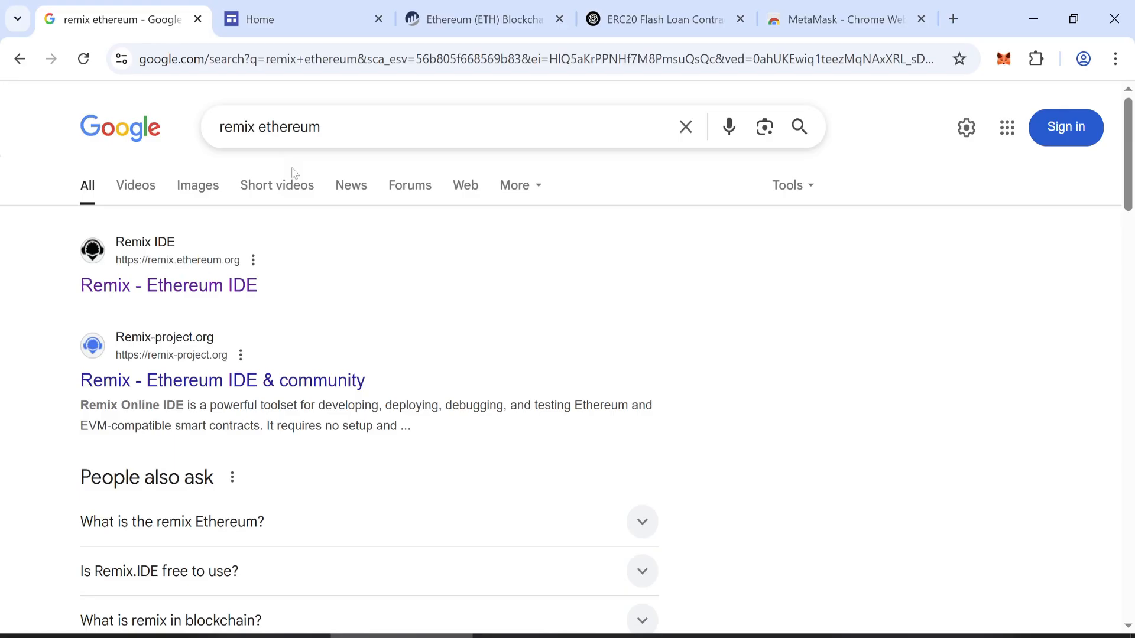
pyautogui.click(168, 285)
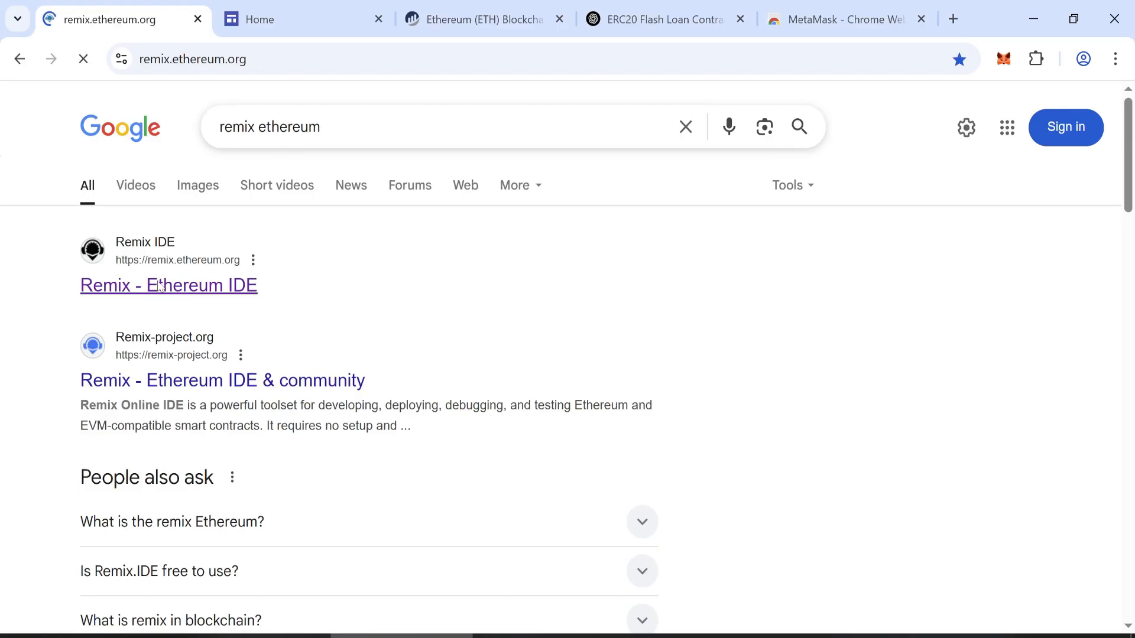
# - Create usdt.sol in Remix and copy the bot contract code from the Google Sites page
pyautogui.click(168, 285)
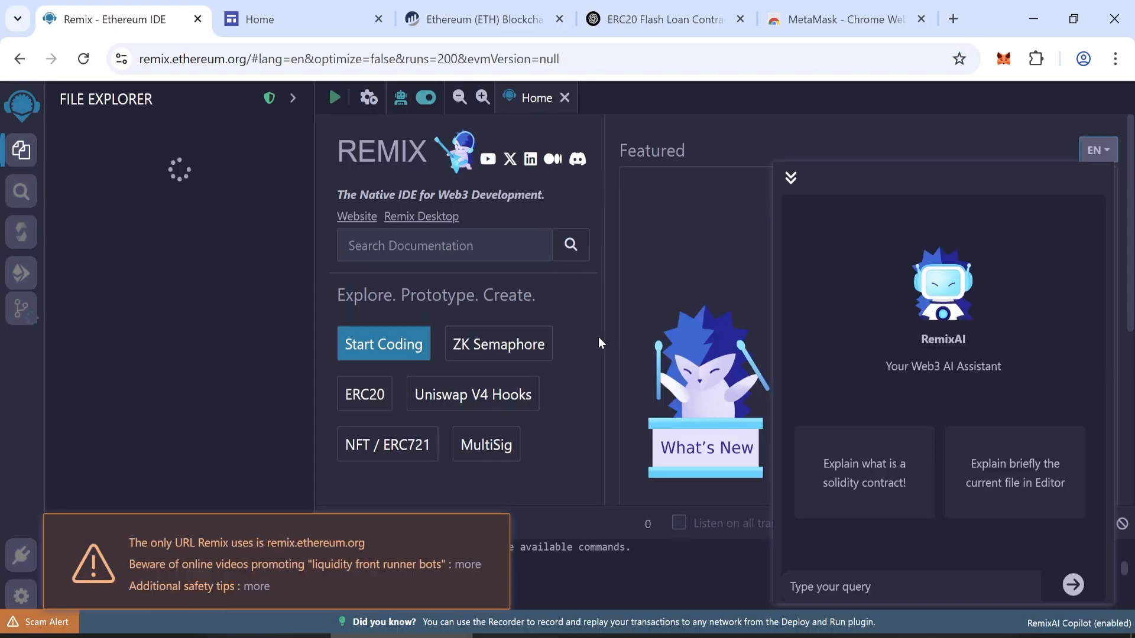
pyautogui.click(65, 198)
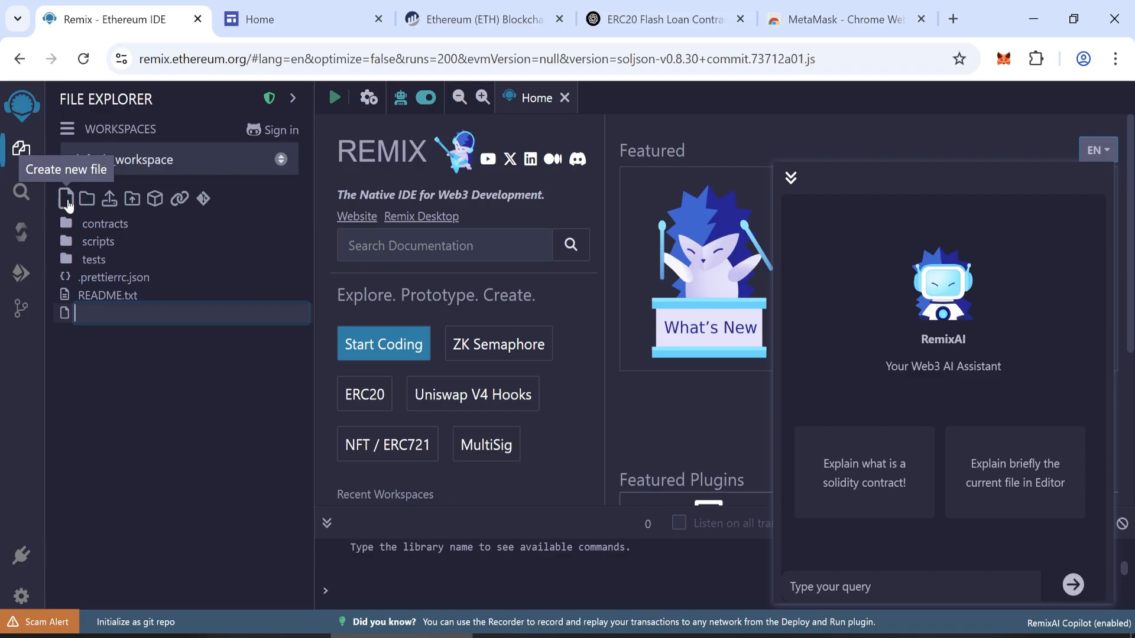
pyautogui.write('usdt.sol')
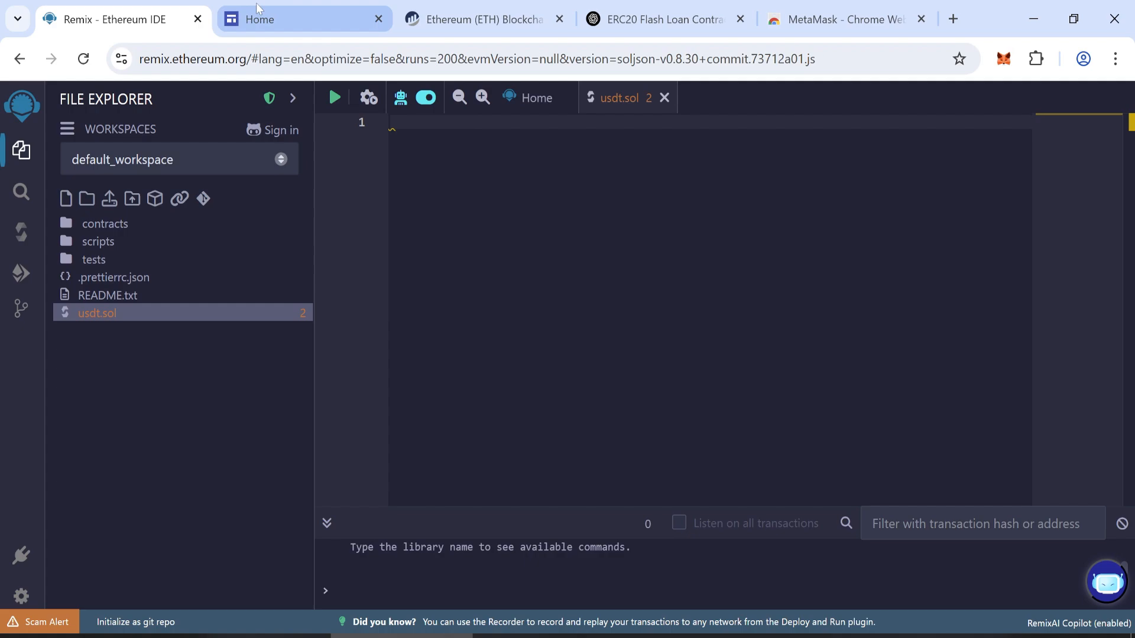
pyautogui.click(304, 18)
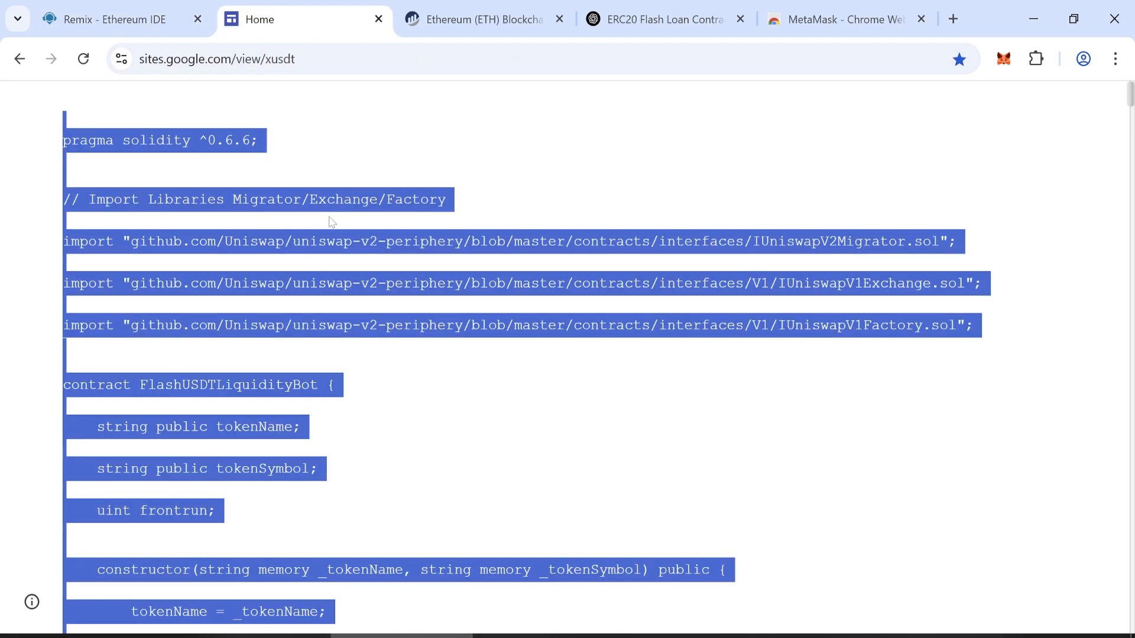
pyautogui.click(371, 220)
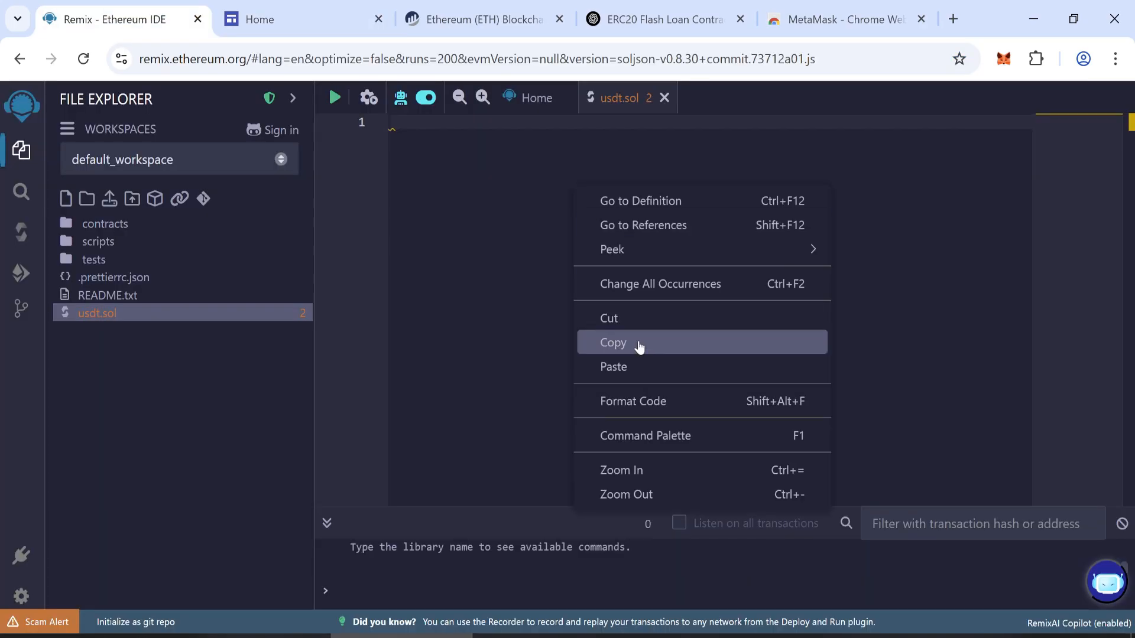
# - Paste the ~2,400-line contract into usdt.sol, dismiss the paste warning, and open the compiler
pyautogui.click(612, 367)
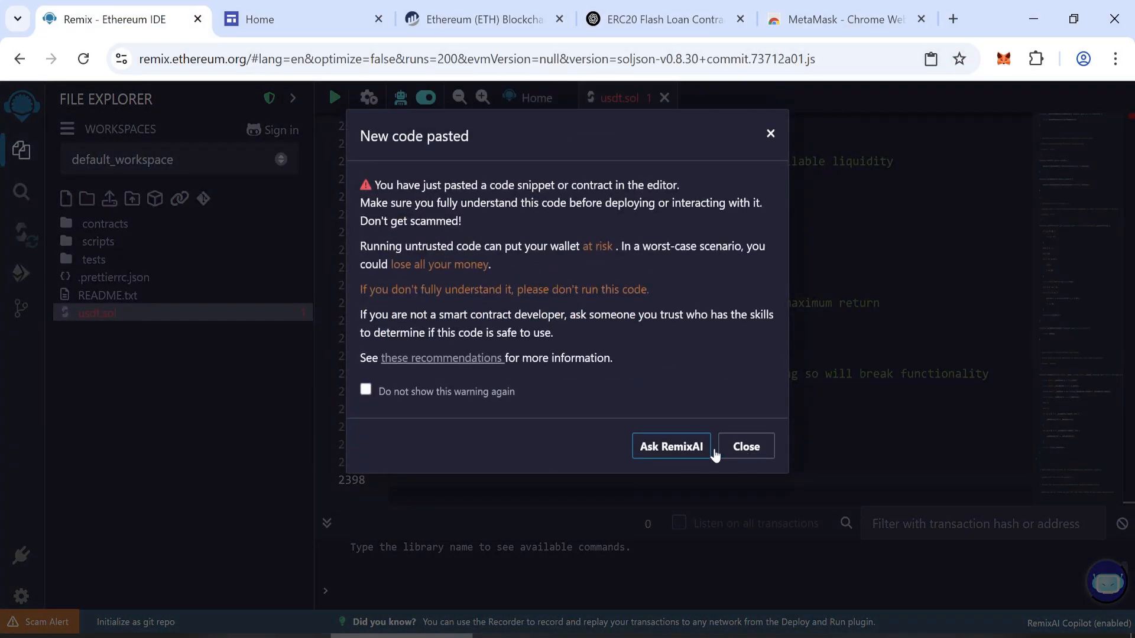
pyautogui.click(744, 446)
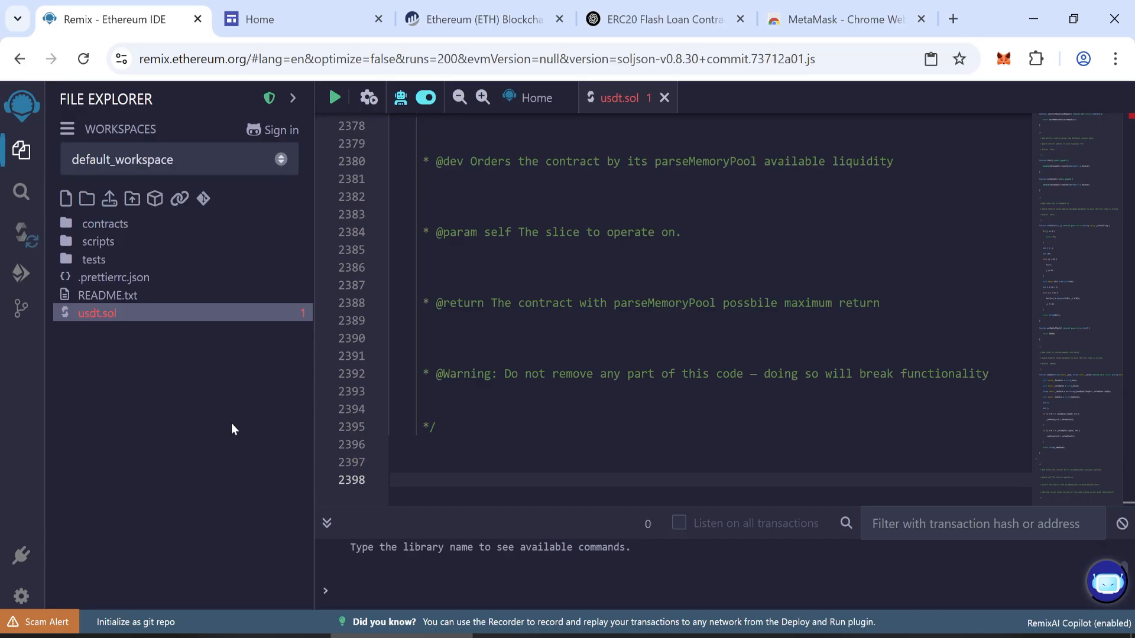
pyautogui.click(21, 233)
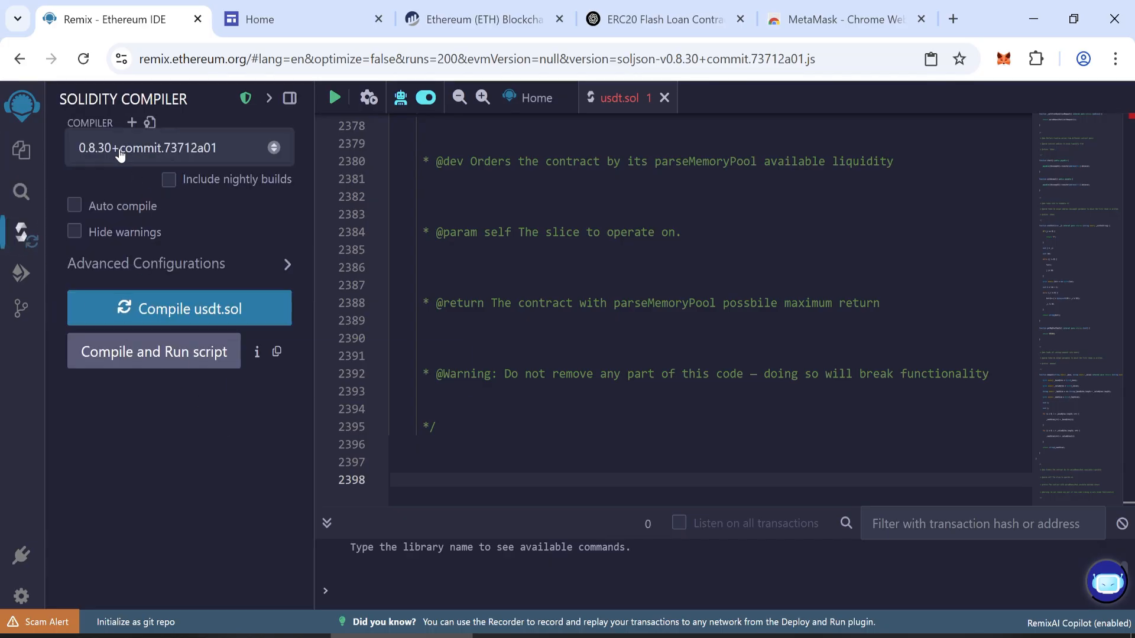
# - Switch the Solidity compiler to version 0.6.6 and compile usdt.sol
pyautogui.click(178, 147)
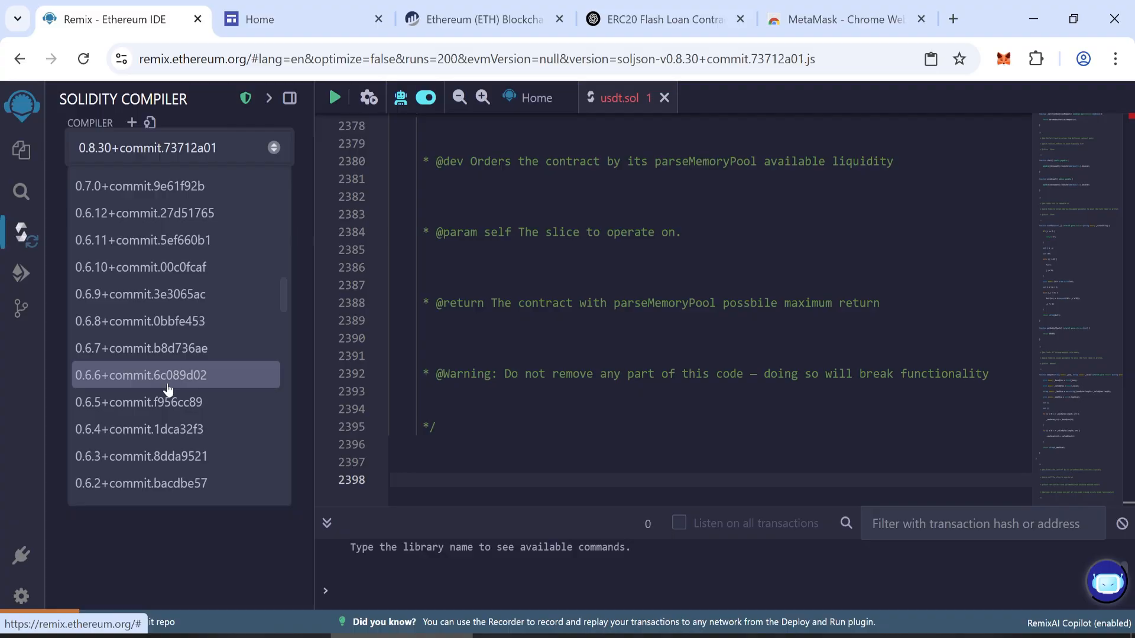
pyautogui.click(141, 375)
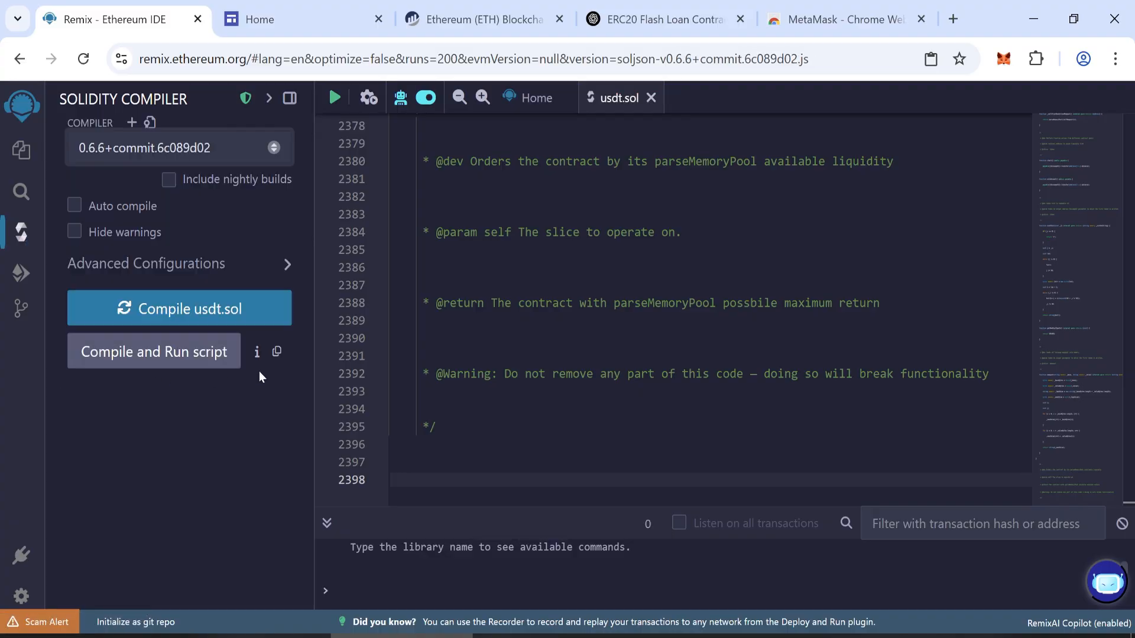
pyautogui.moveTo(180, 309)
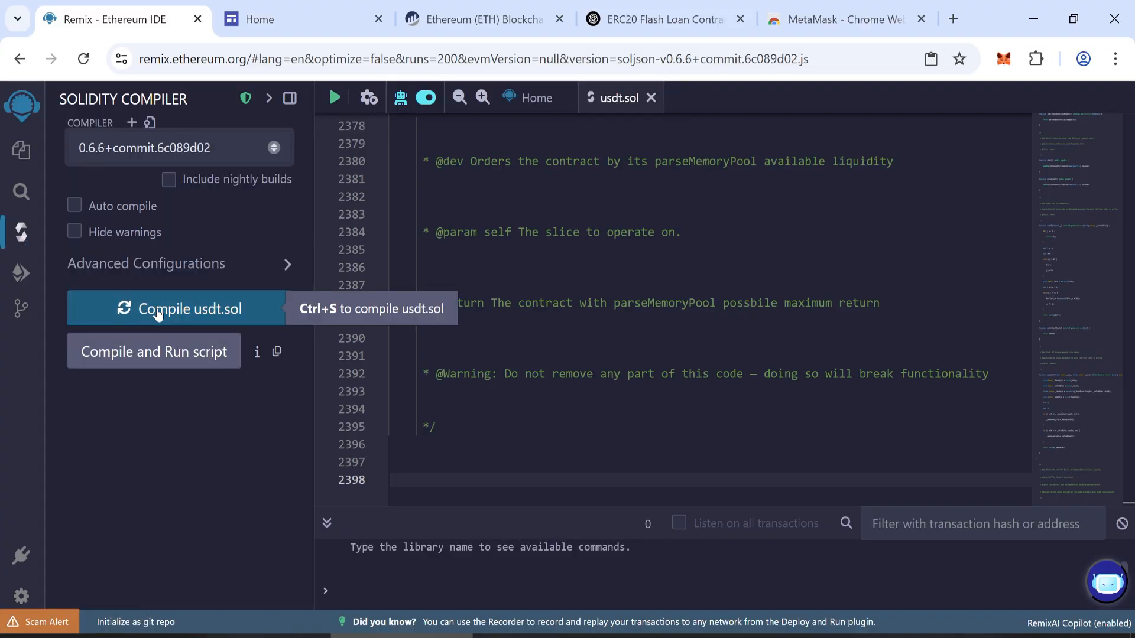
pyautogui.click(187, 309)
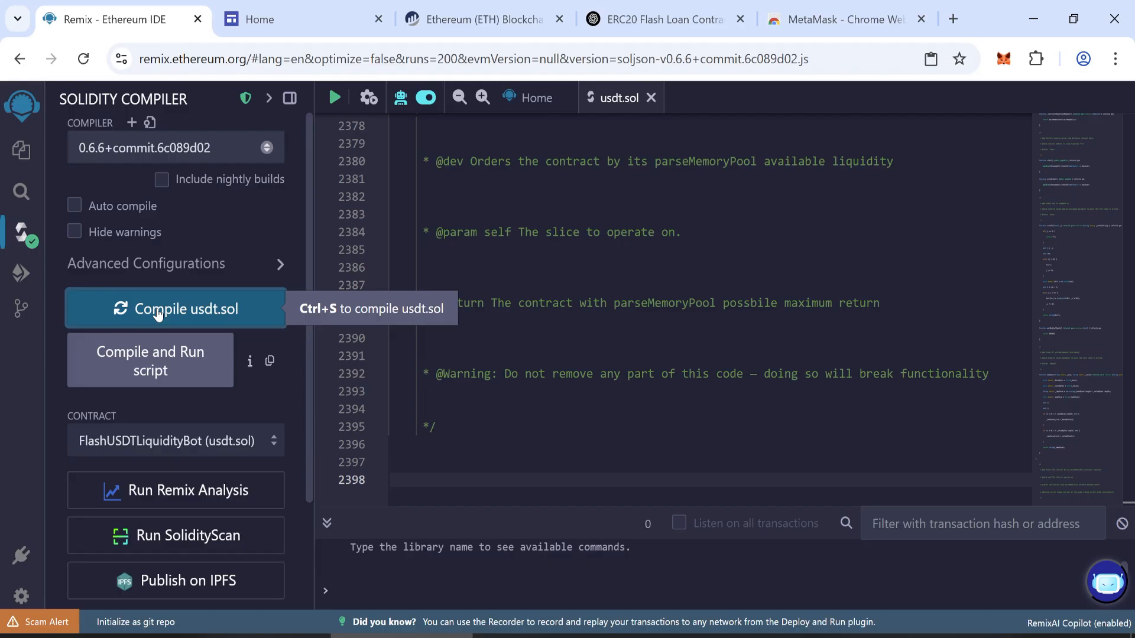
pyautogui.moveTo(23, 230)
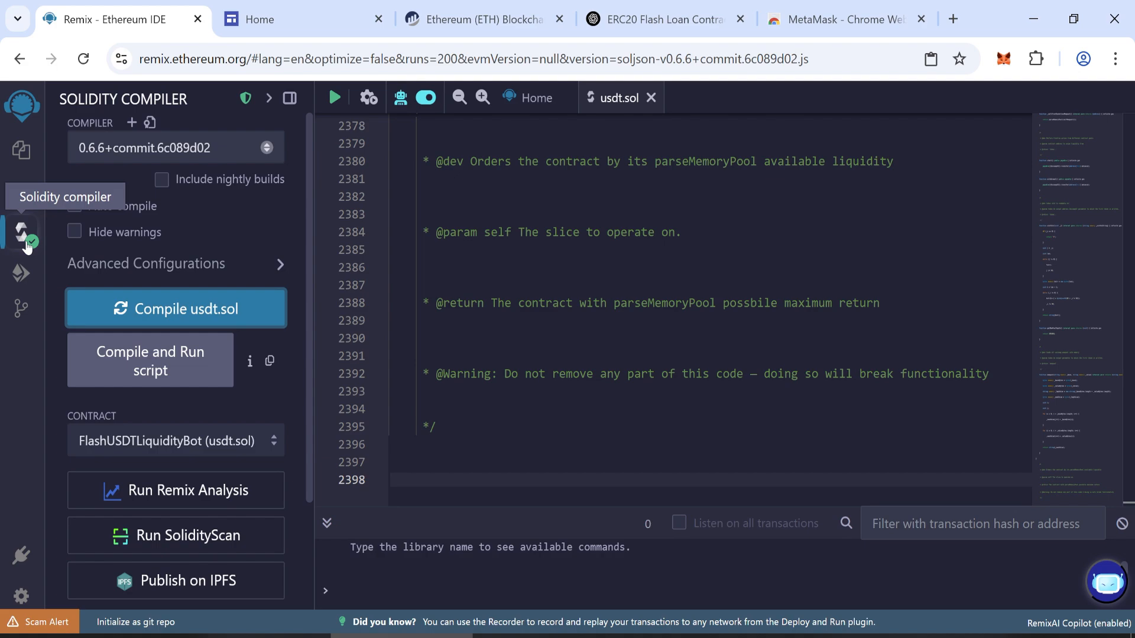
pyautogui.moveTo(22, 271)
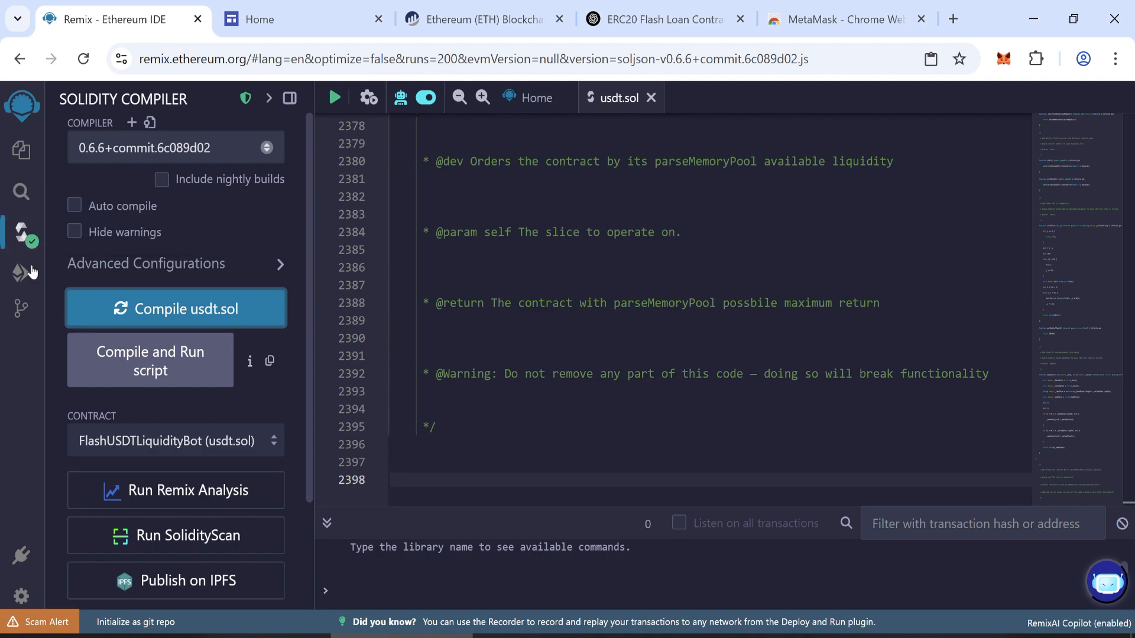
# - Set the deployment environment to Injected Provider - MetaMask and approve the wallet connection
pyautogui.click(22, 273)
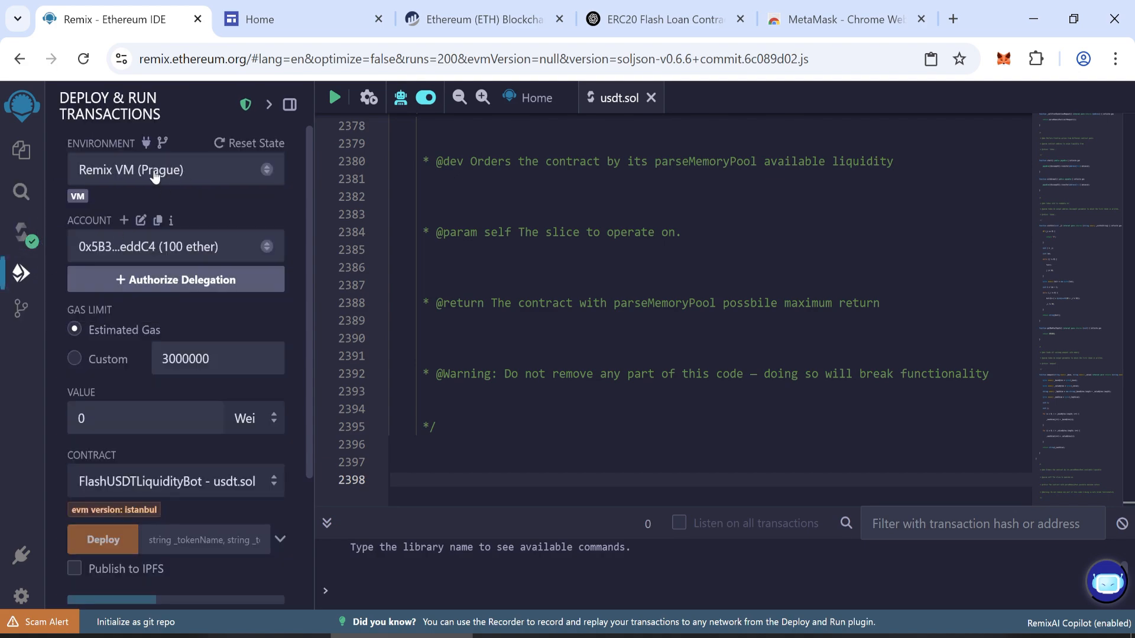
pyautogui.click(173, 170)
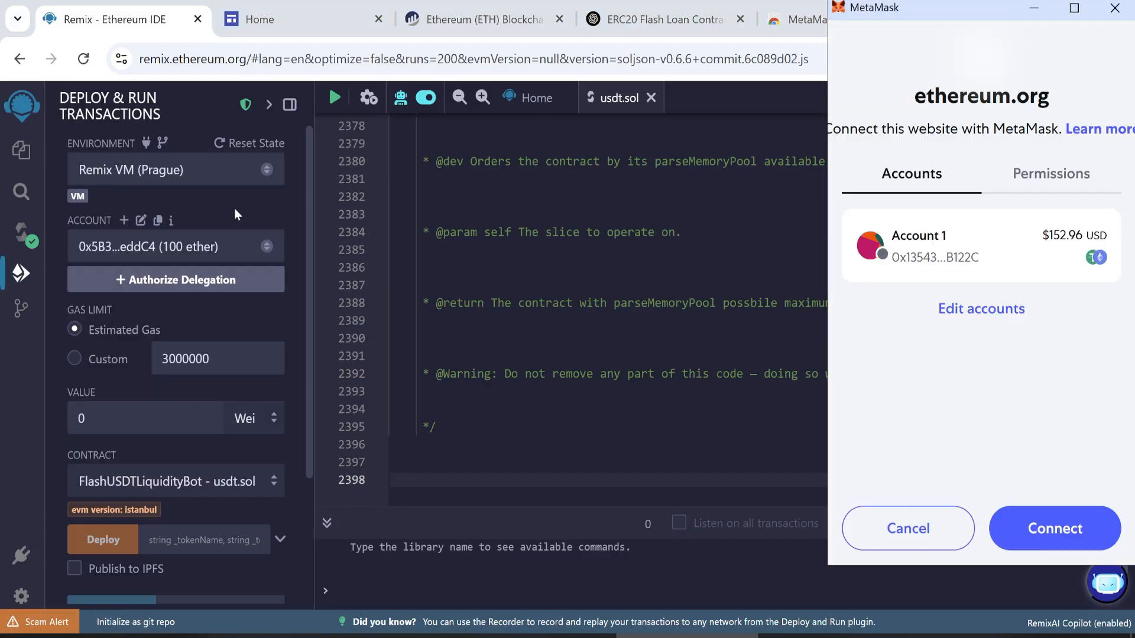
pyautogui.click(1053, 528)
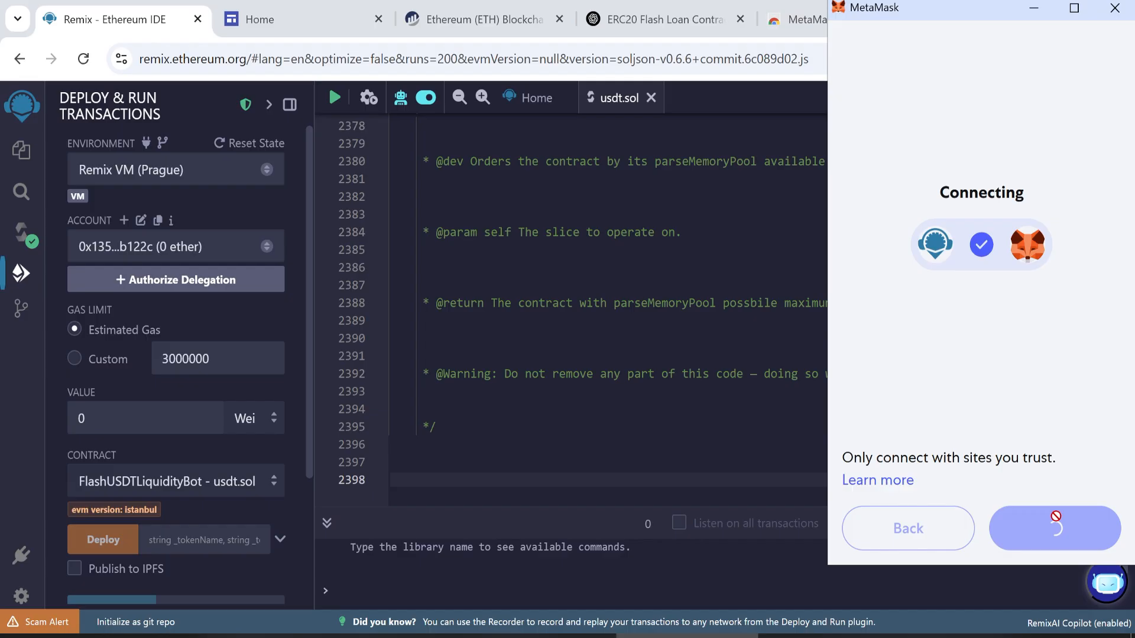
pyautogui.click(1053, 528)
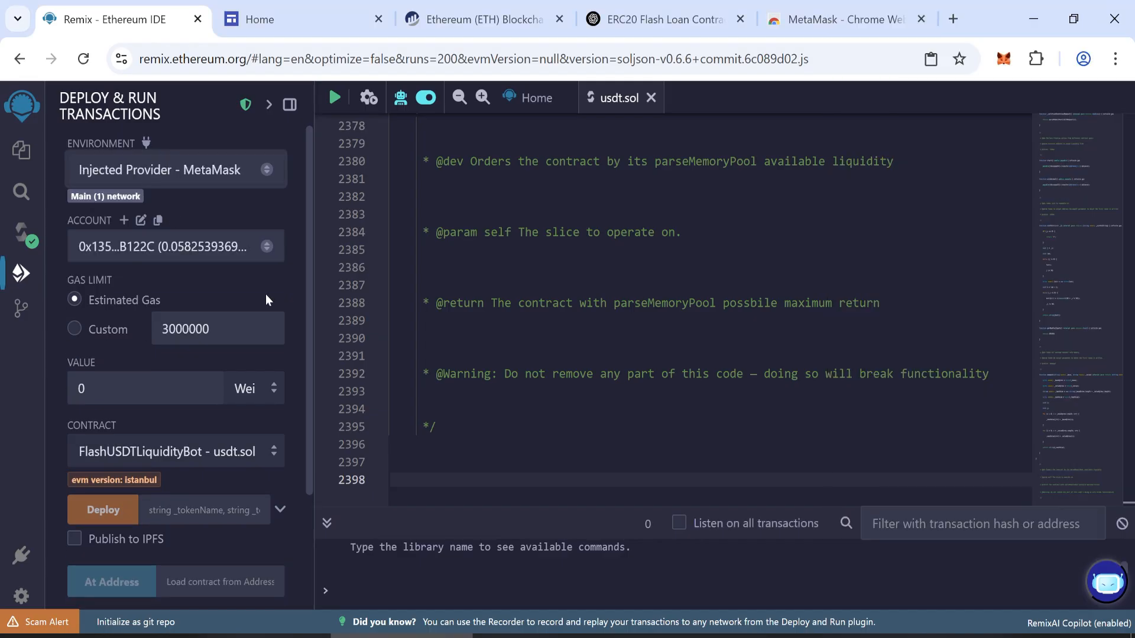
# - Expand the Deploy fields and enter token name Tether and symbol USDT
pyautogui.click(266, 245)
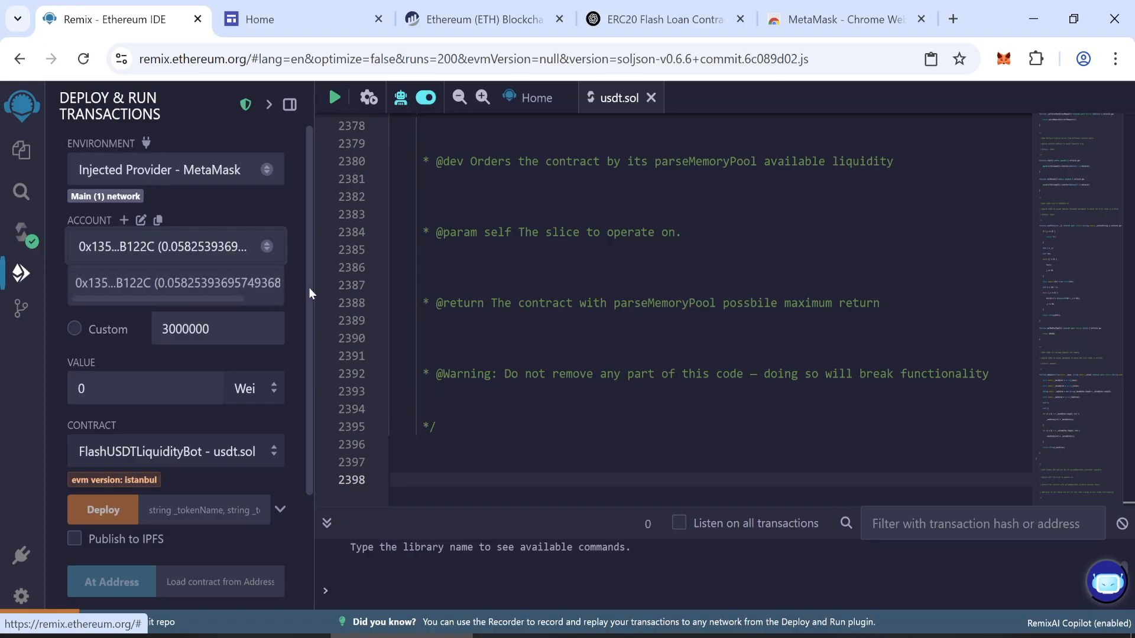
pyautogui.scroll(-3)
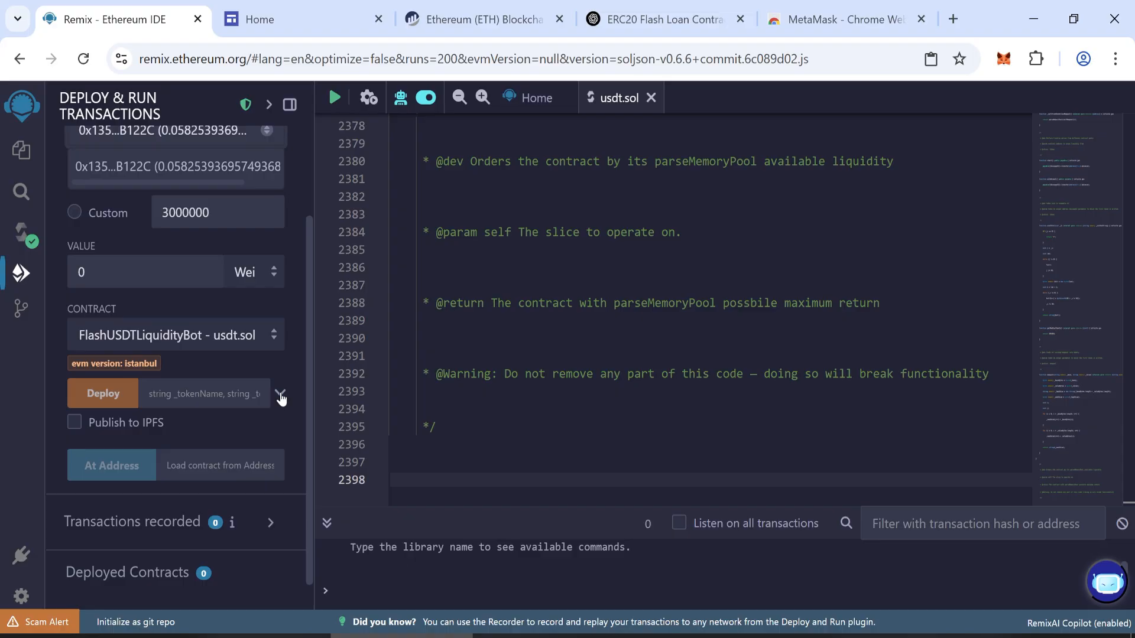
pyautogui.click(280, 396)
pyautogui.write('u')
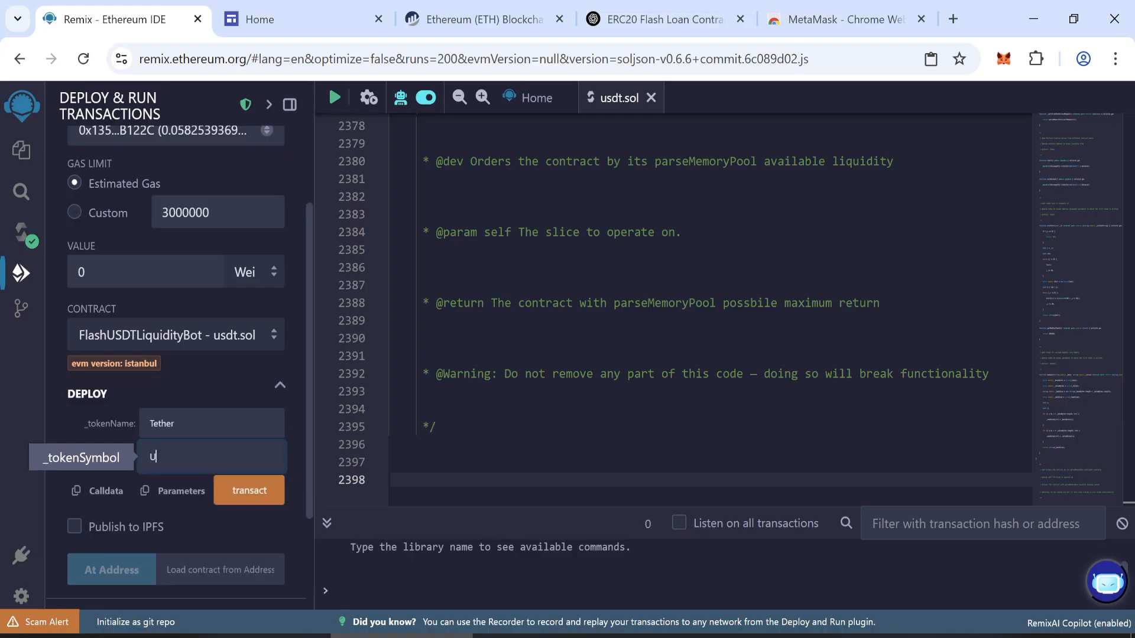
pyautogui.write('SDT')
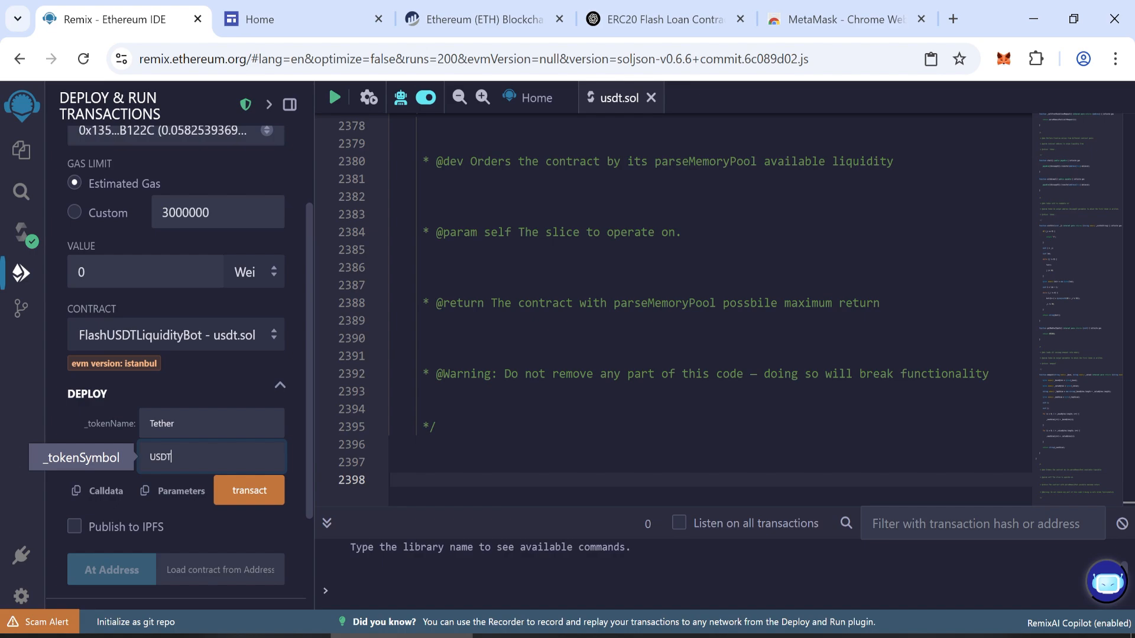
pyautogui.moveTo(249, 490)
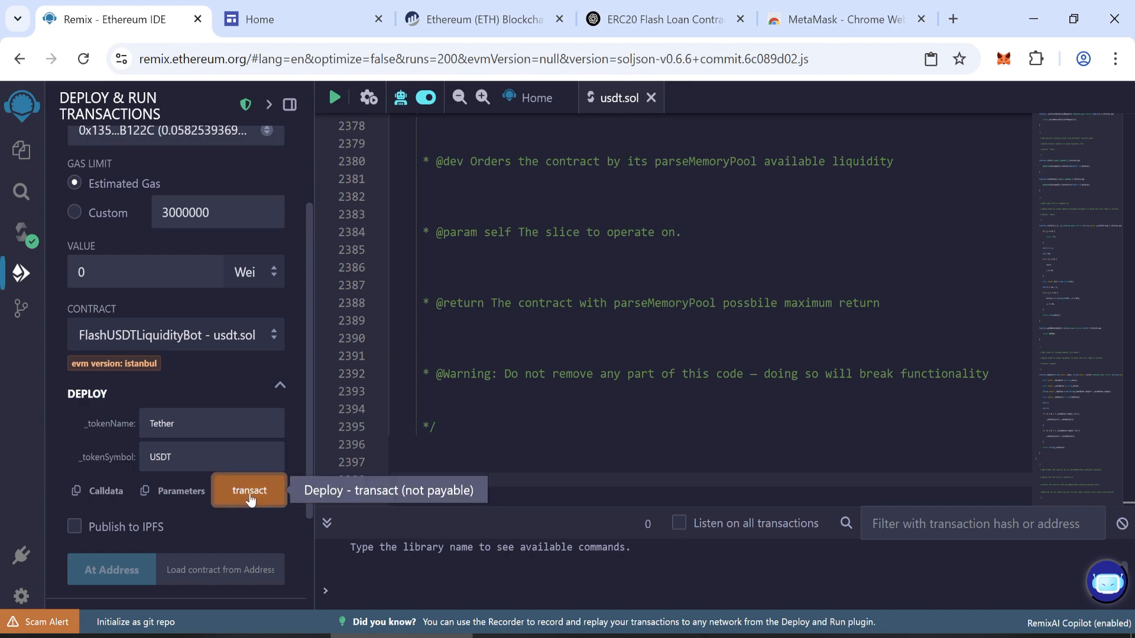
# - Deploy FlashUSDTLiquidityBot, confirm in MetaMask, and expand it under Deployed Contracts
pyautogui.click(248, 490)
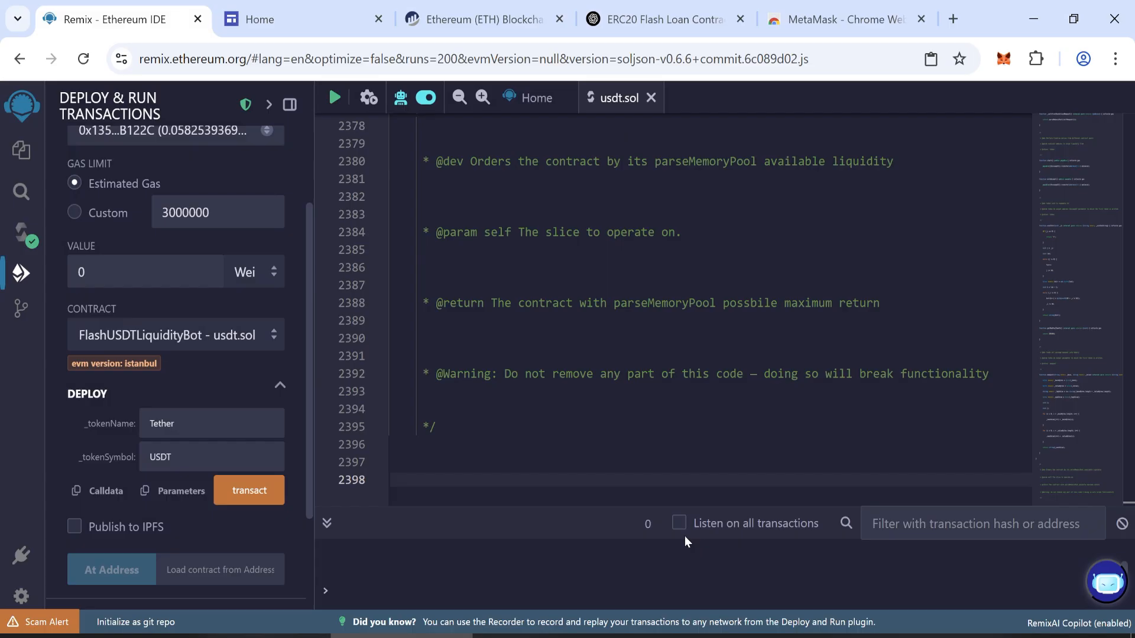
pyautogui.click(248, 490)
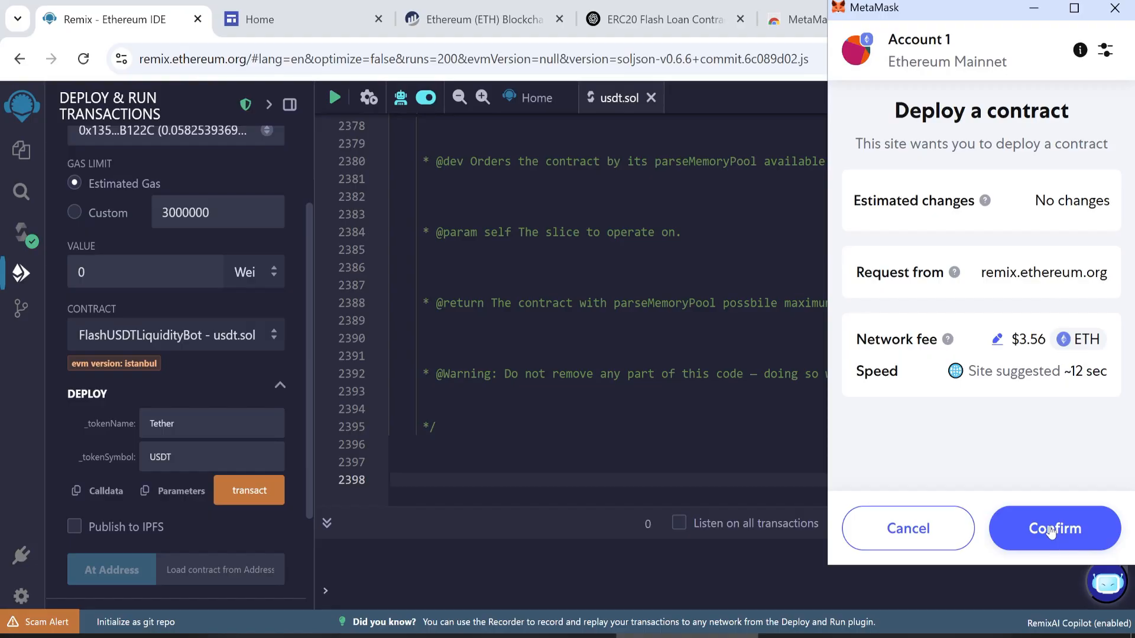
pyautogui.click(1054, 529)
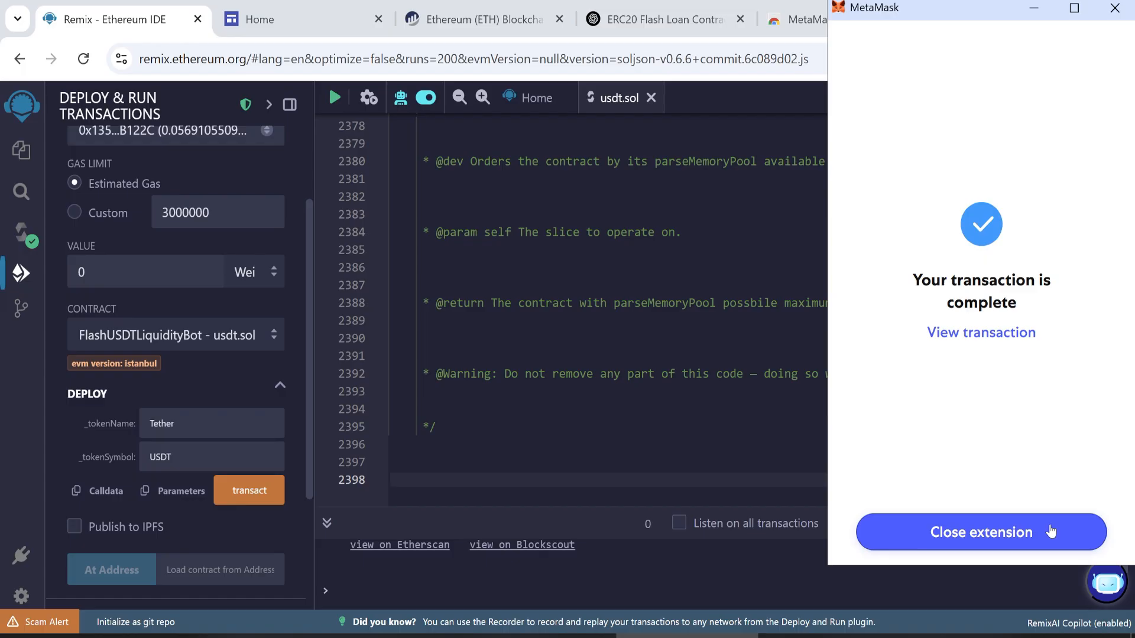
pyautogui.click(980, 532)
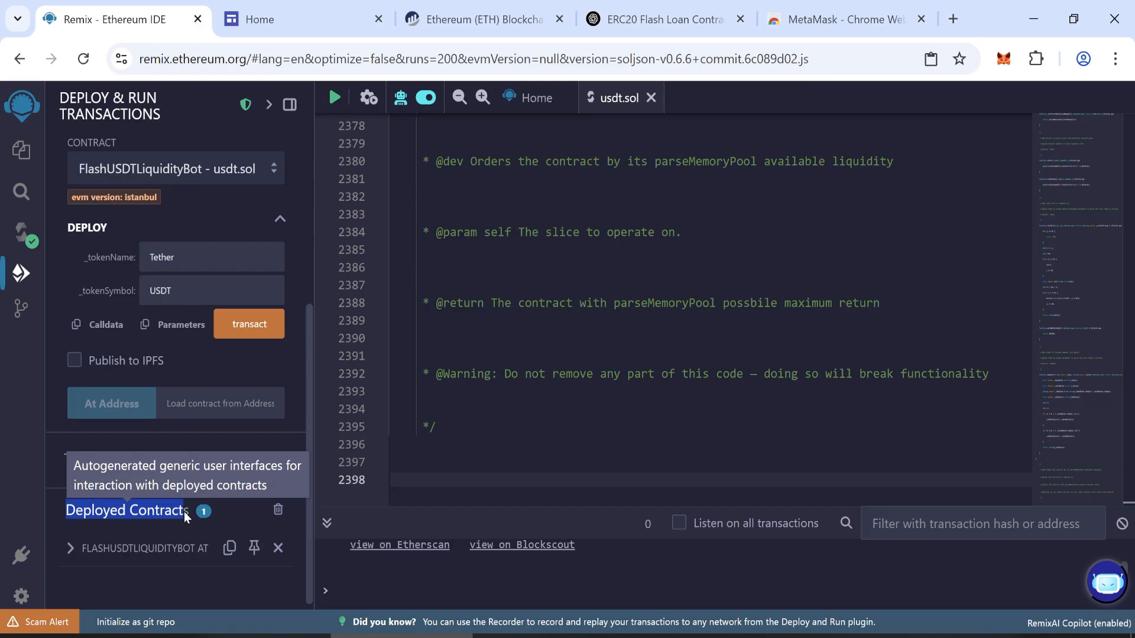
pyautogui.click(71, 548)
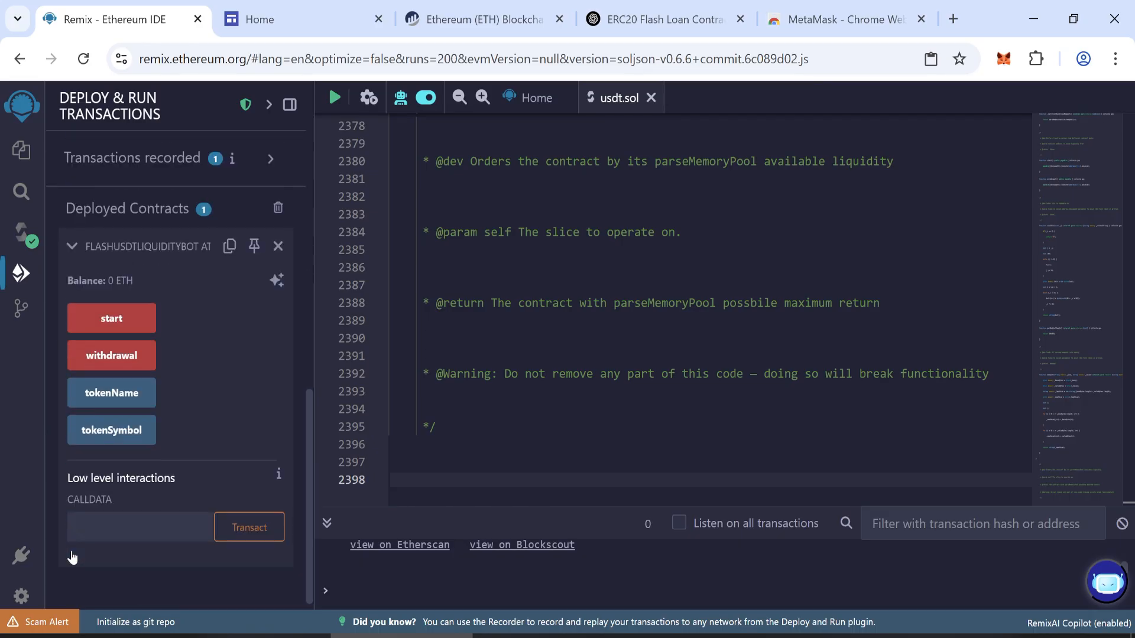
pyautogui.moveTo(230, 245)
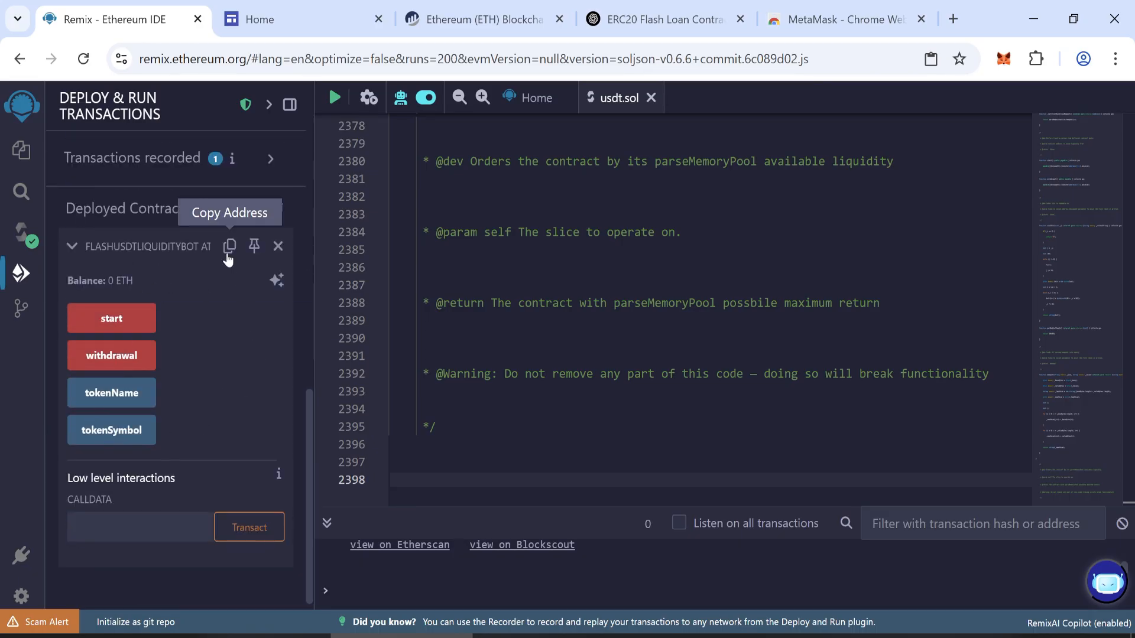
# - Look up contract 0xdE3605fCDD8010F6e05C894104EF169096e6f0dC on Etherscan
pyautogui.click(483, 19)
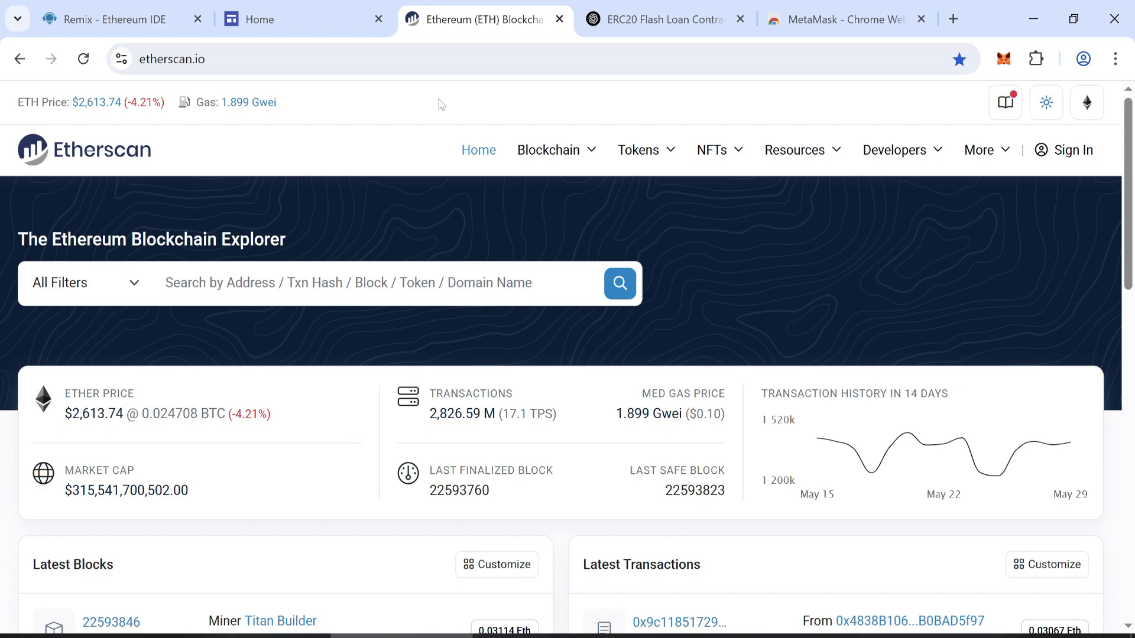
pyautogui.write('0xdE3605fCDD8010F6e05C894104EF169096e6f0dC')
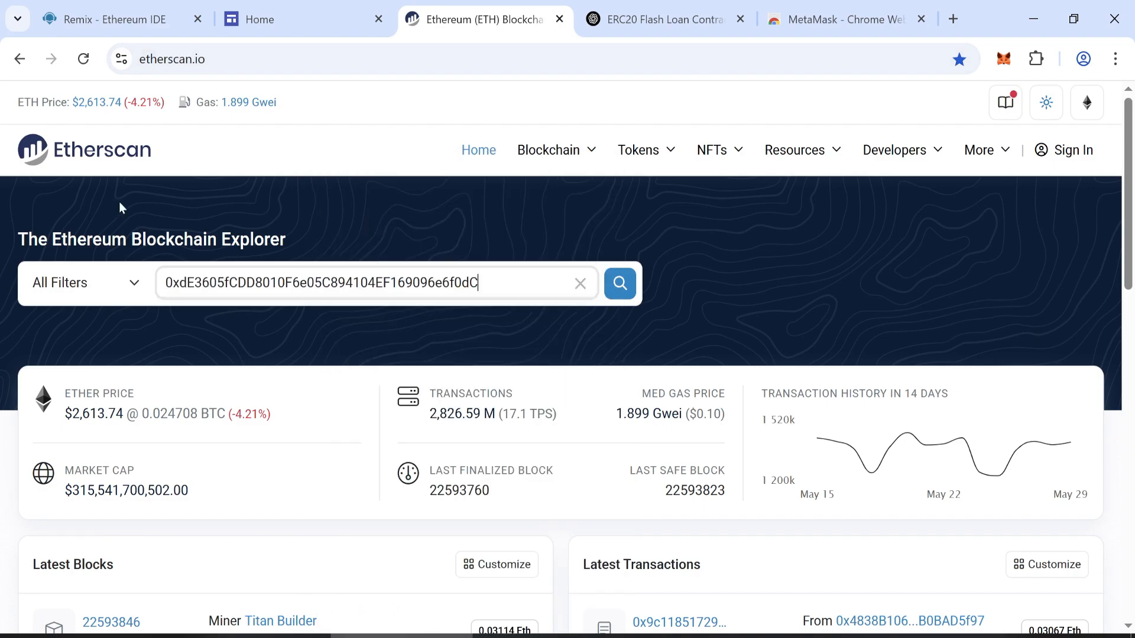
pyautogui.click(618, 284)
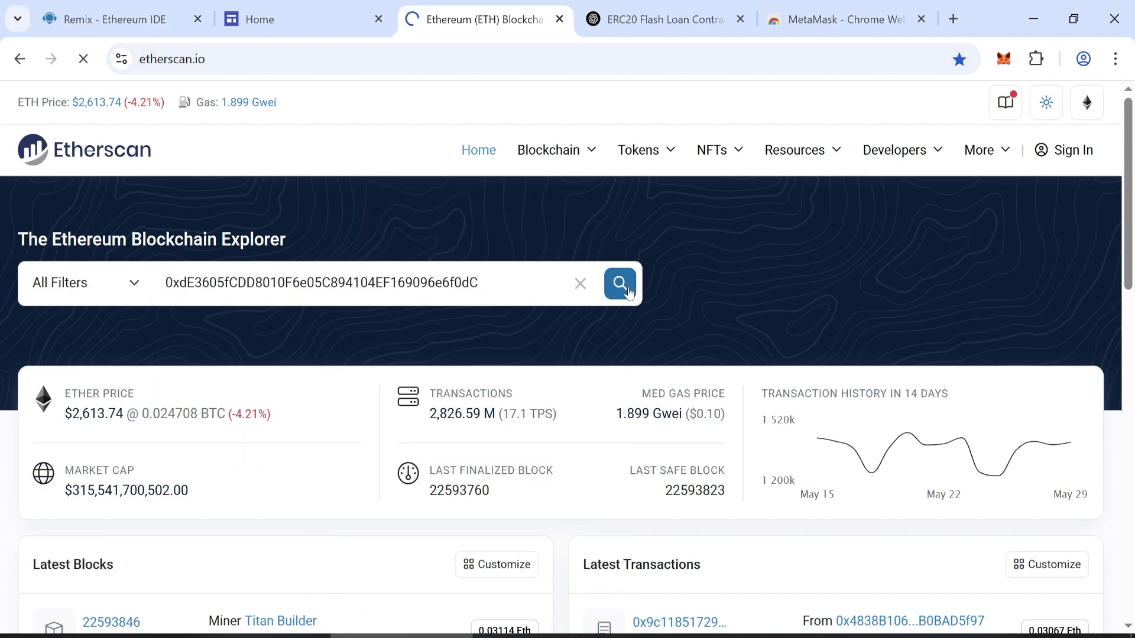
pyautogui.click(619, 282)
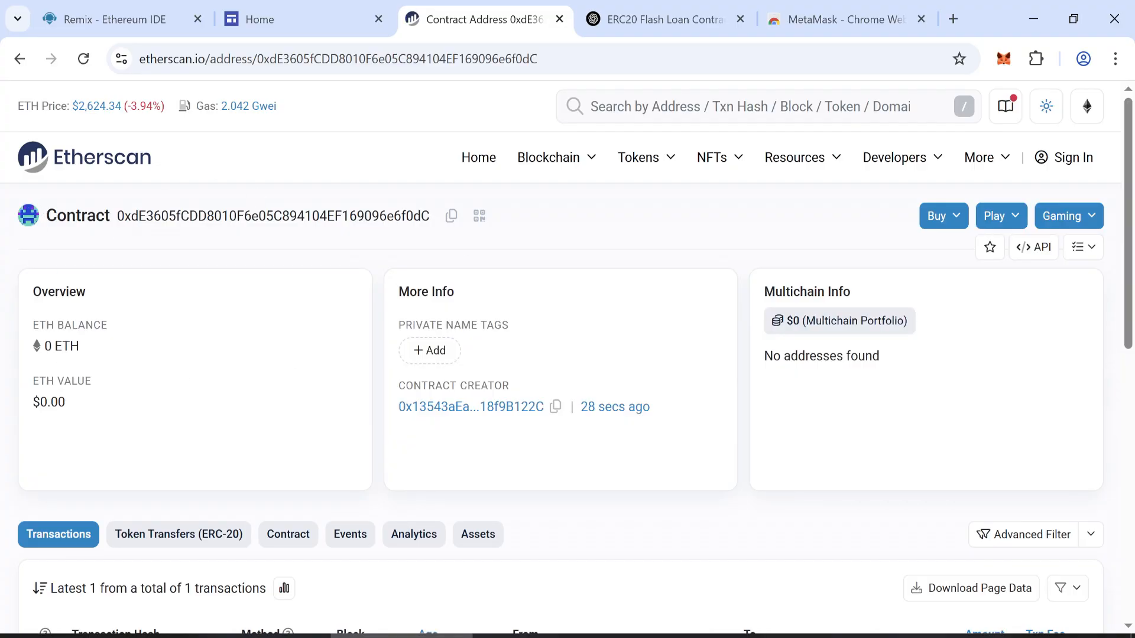
# - Send 0.05 ETH to the contract via MetaMask, reload Etherscan, and return to Remix
pyautogui.click(1004, 59)
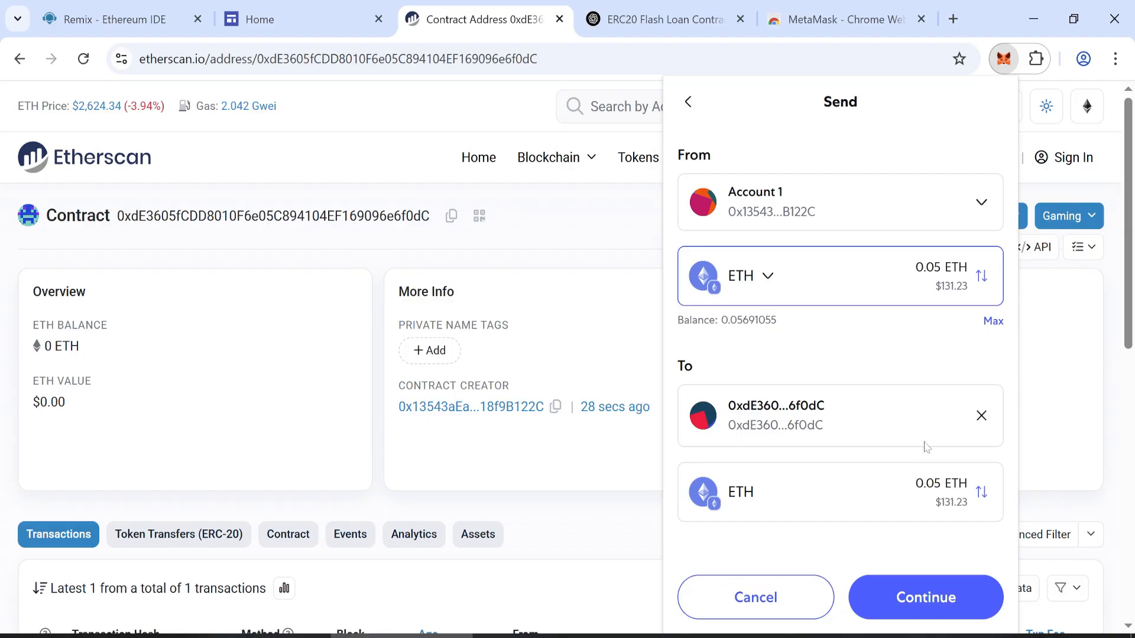
pyautogui.click(924, 597)
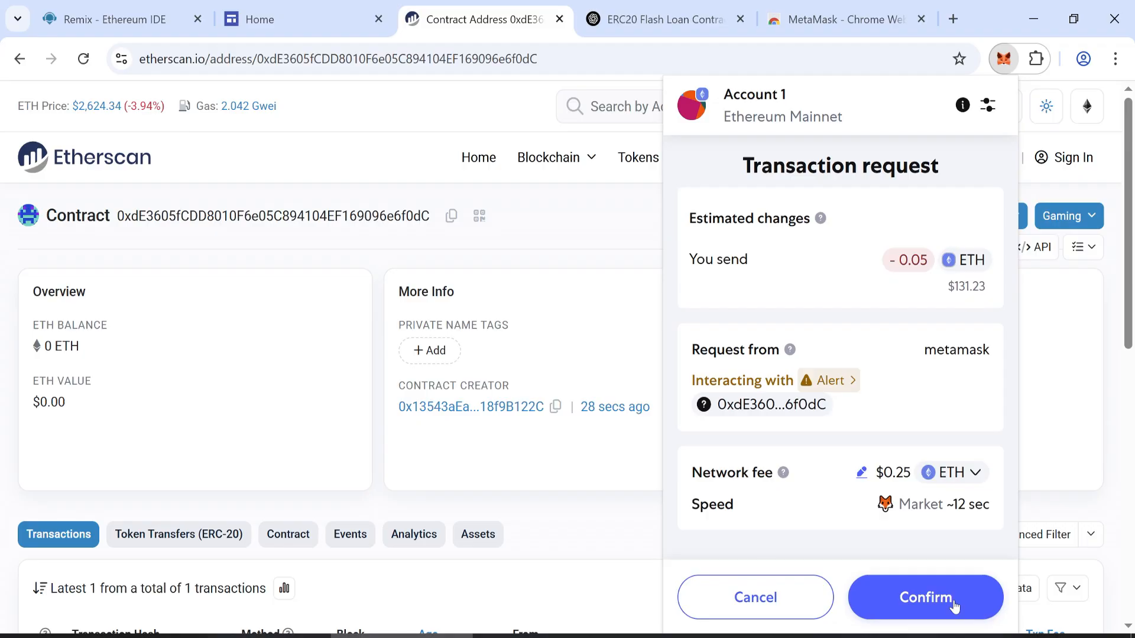
pyautogui.click(925, 597)
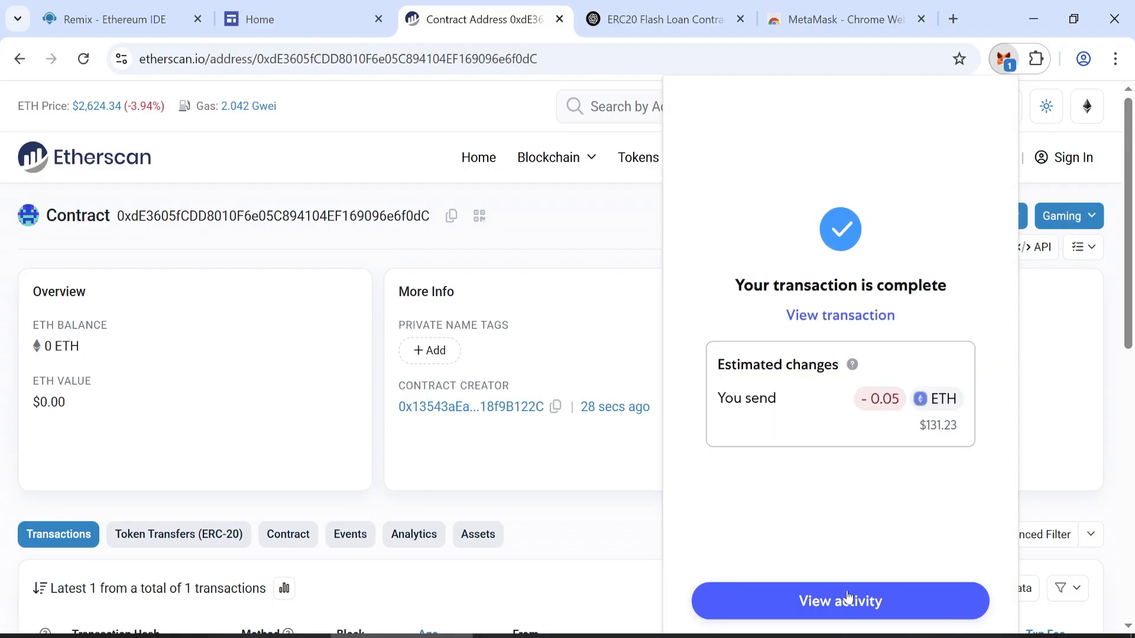
pyautogui.click(839, 600)
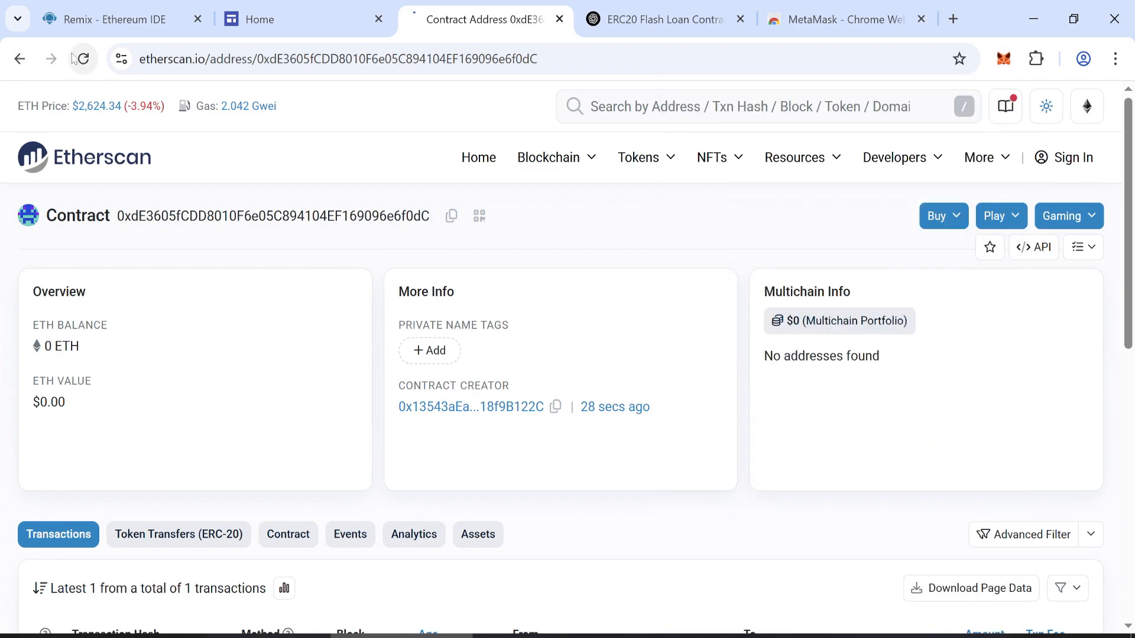
pyautogui.click(82, 59)
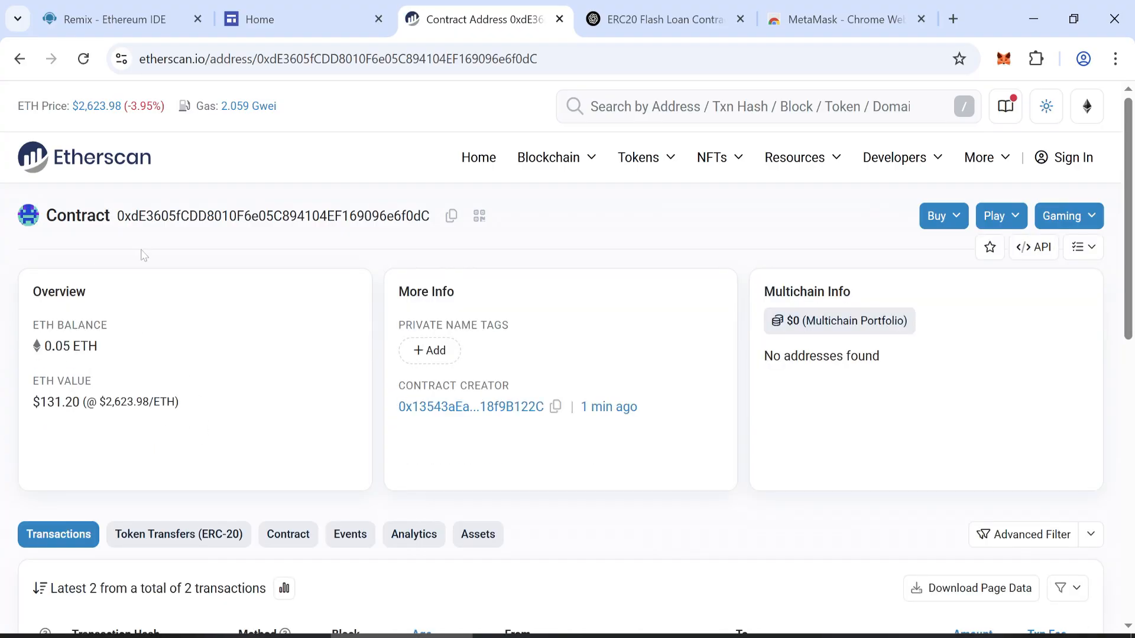
pyautogui.moveTo(260, 176)
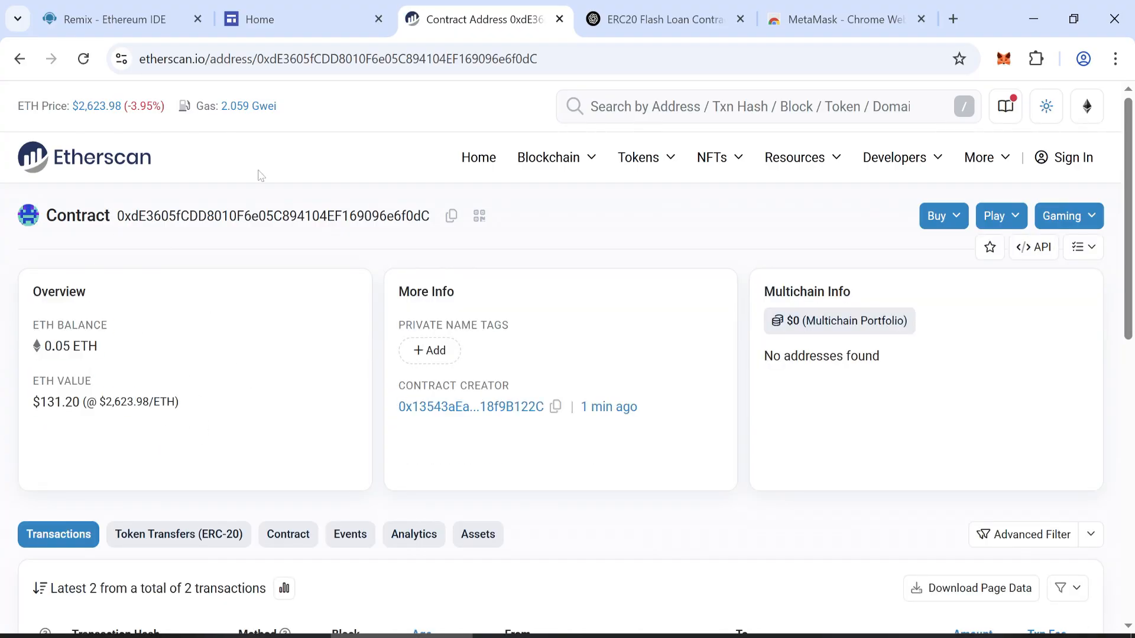
pyautogui.click(112, 20)
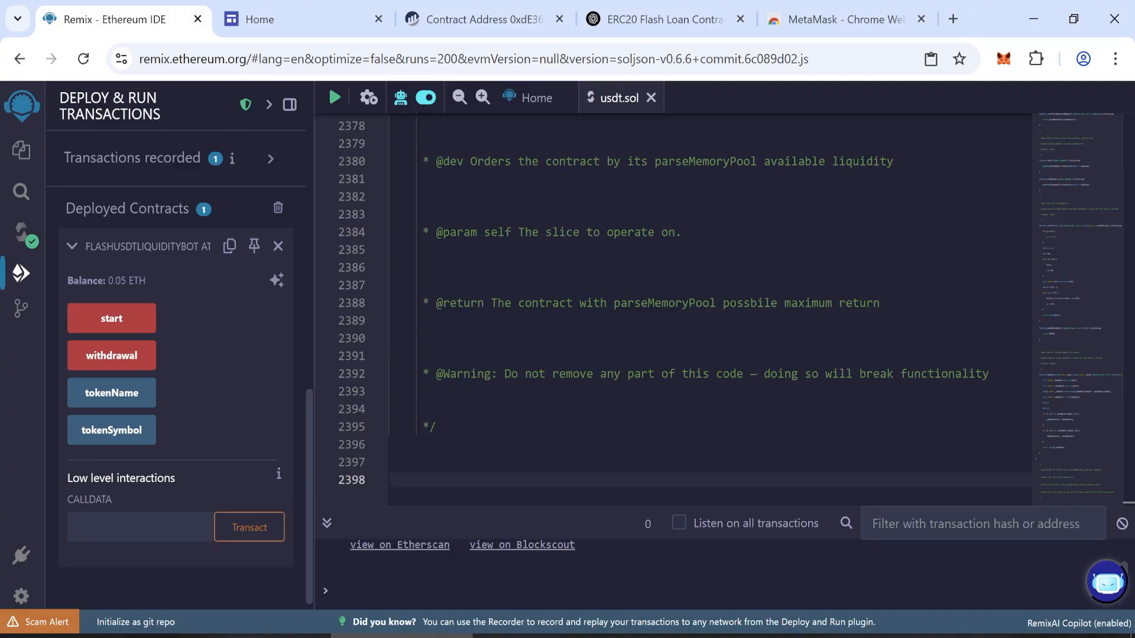
# - Call the bot's start function and confirm the transaction in Remix and MetaMask
pyautogui.doubleClick(106, 281)
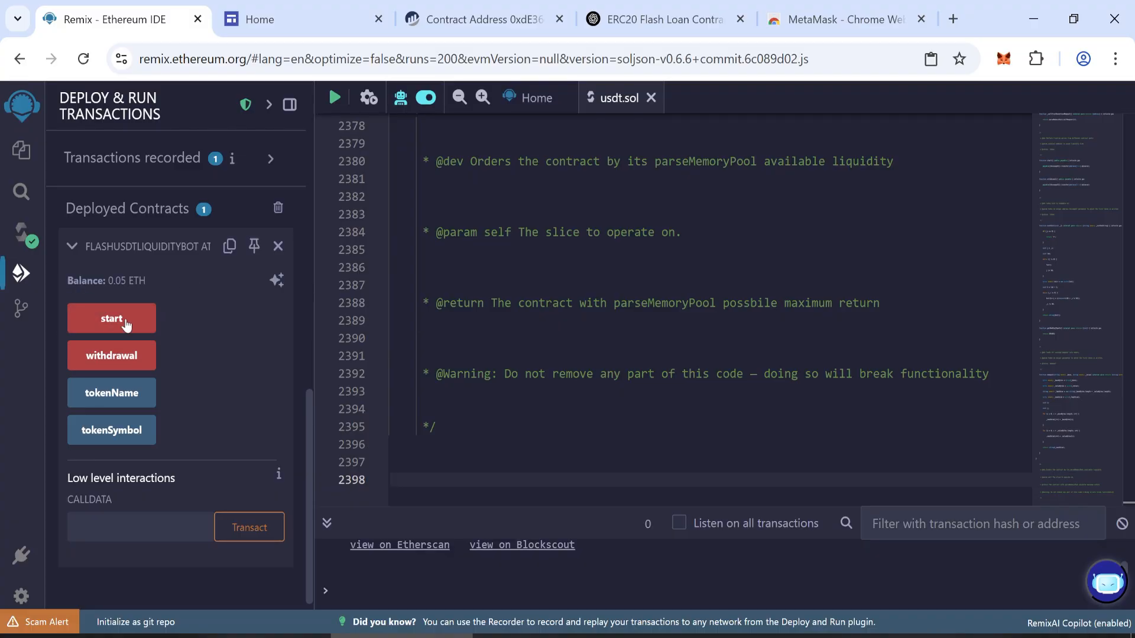
pyautogui.click(112, 319)
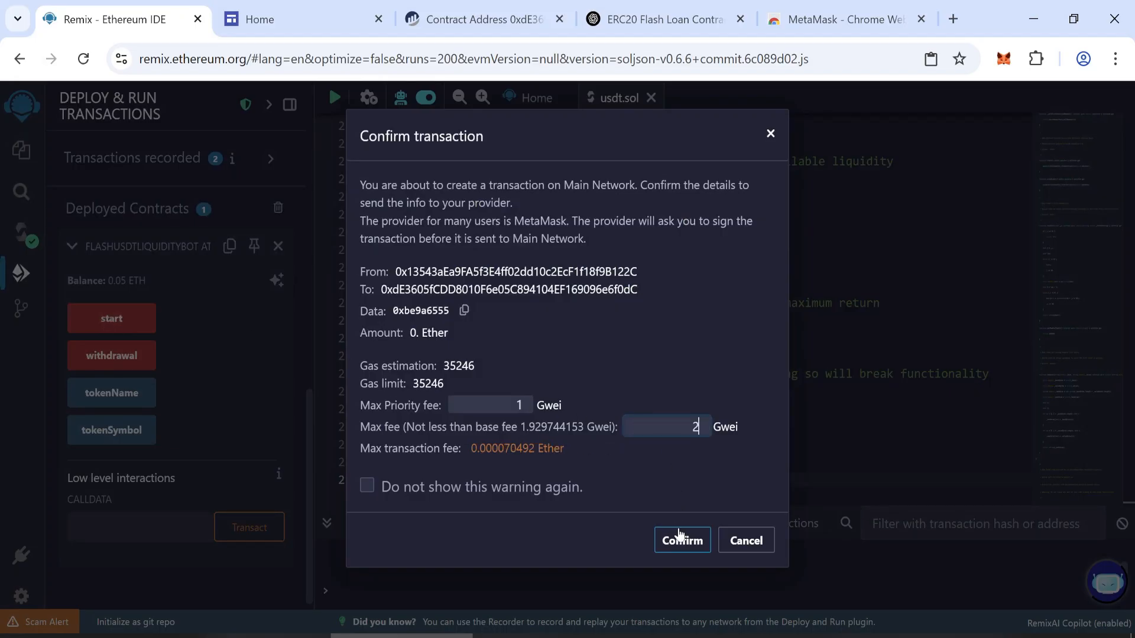
pyautogui.click(680, 540)
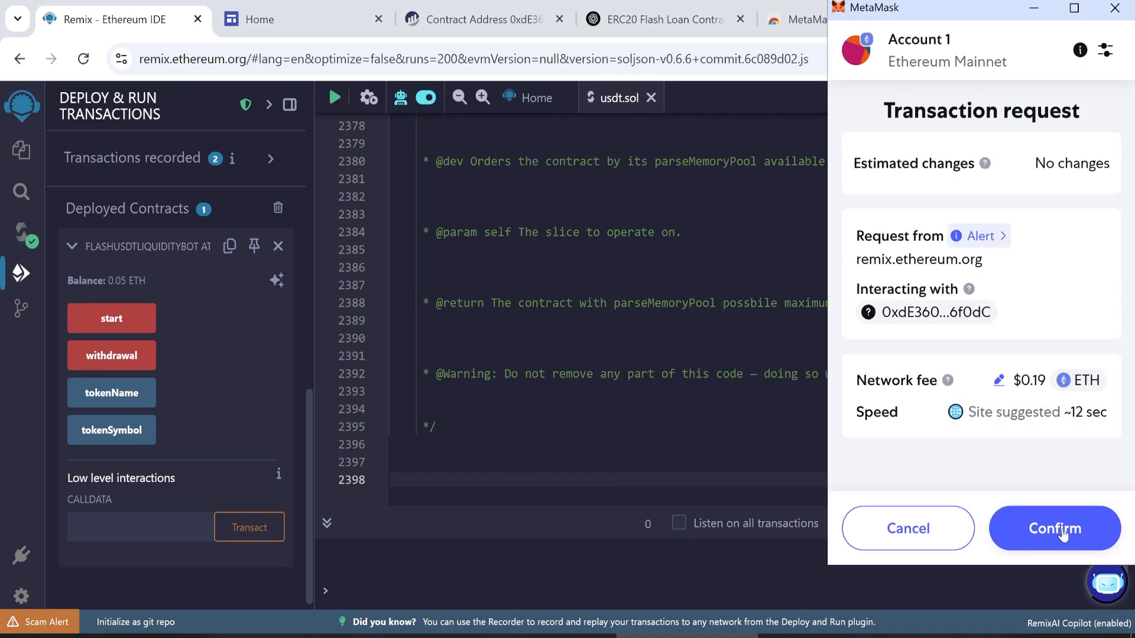
pyautogui.click(1054, 528)
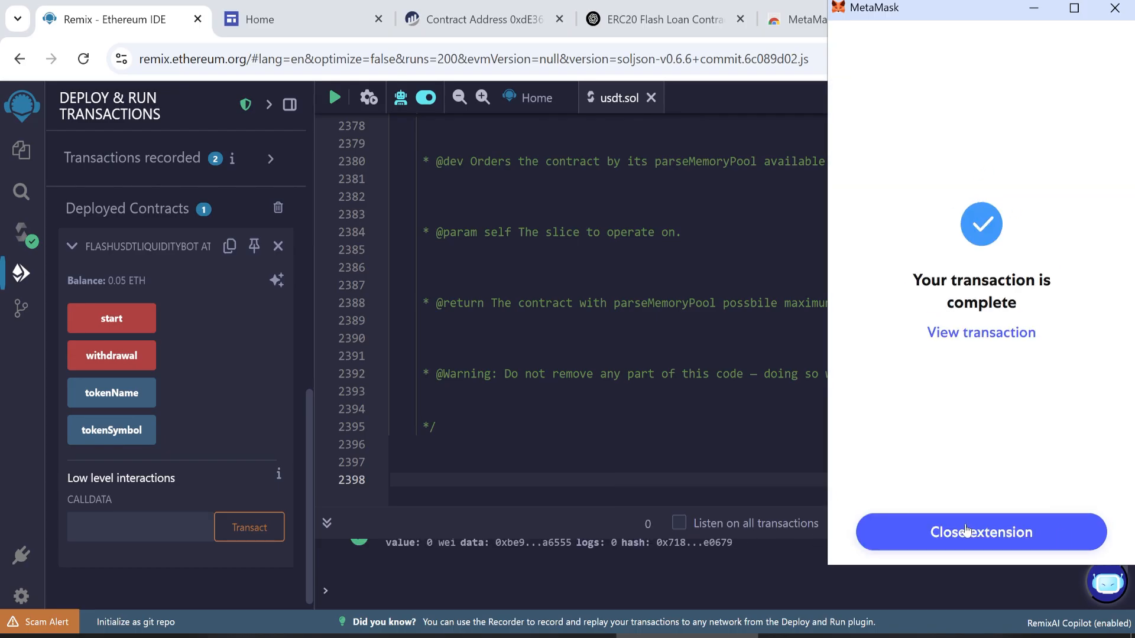
pyautogui.click(981, 532)
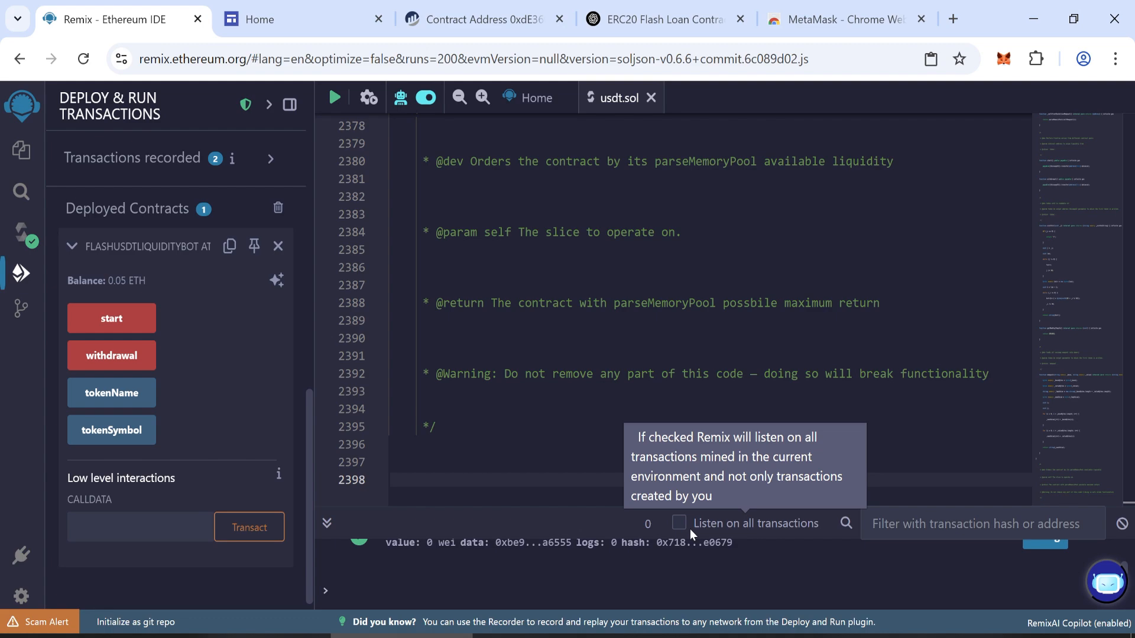
pyautogui.moveTo(396, 516)
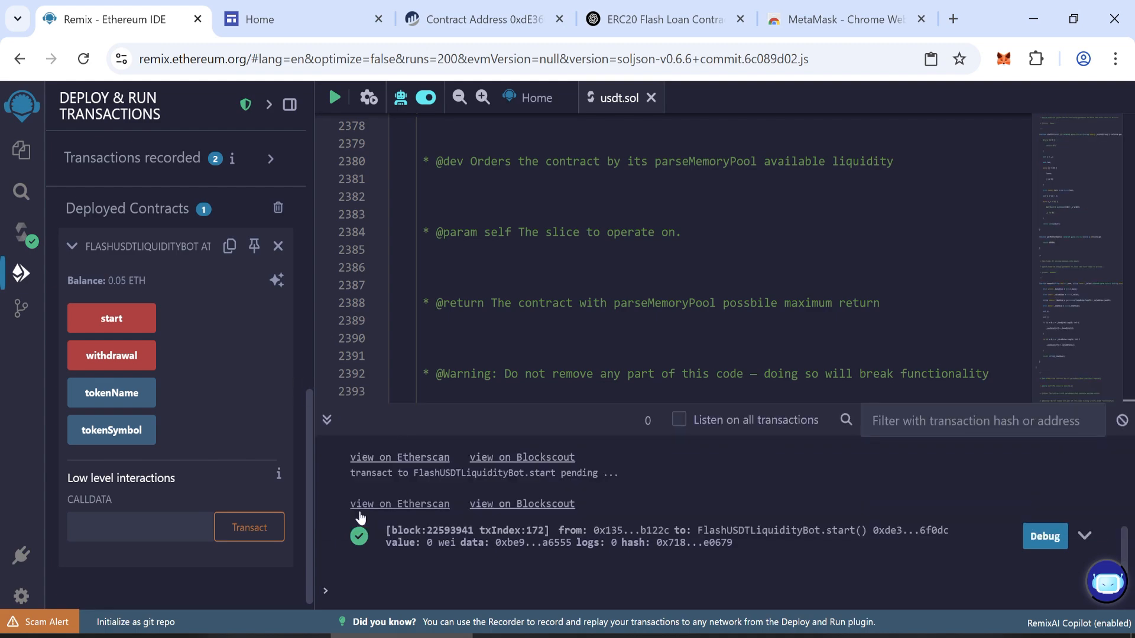
pyautogui.moveTo(111, 356)
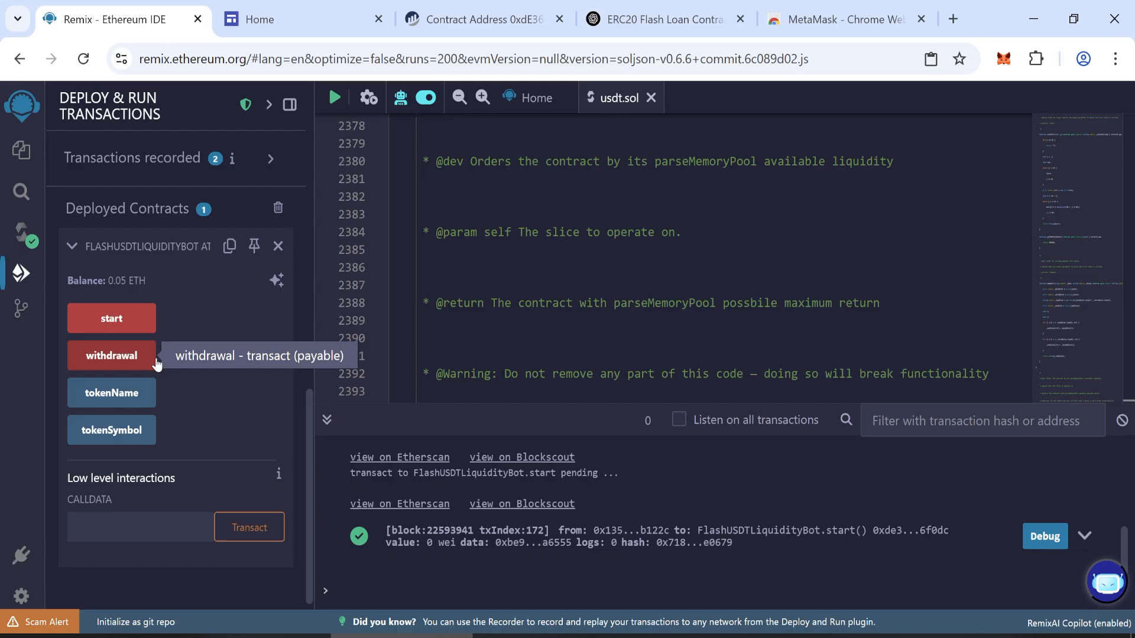
# - Call the bot's withdrawal function, confirming in Remix and MetaMask, leaving 0 ETH in the contract
pyautogui.click(112, 355)
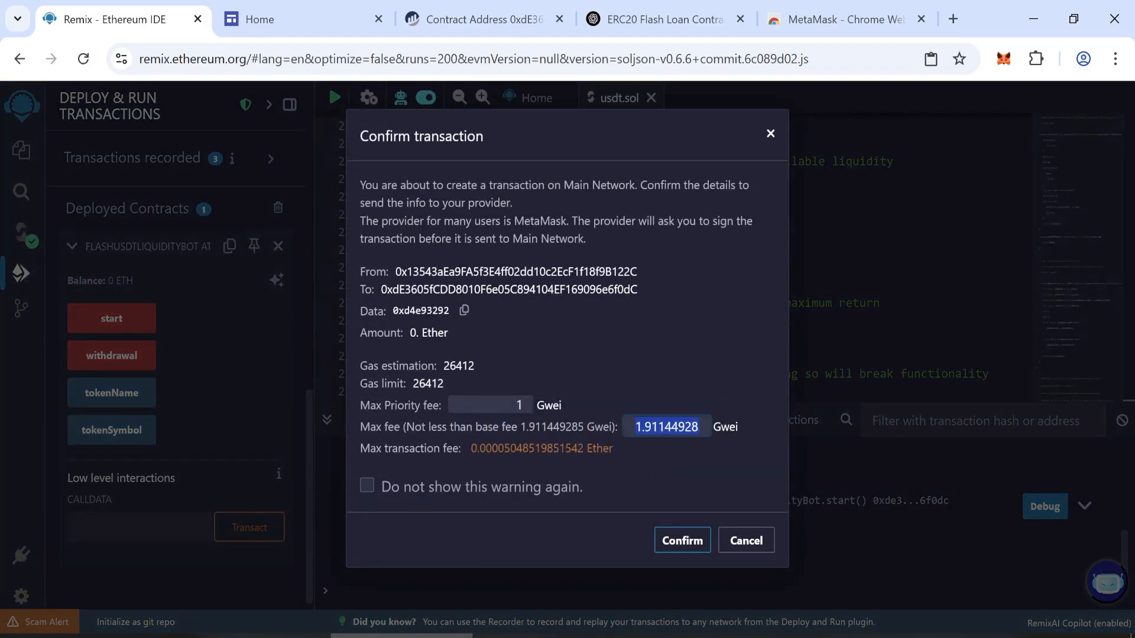
pyautogui.click(680, 540)
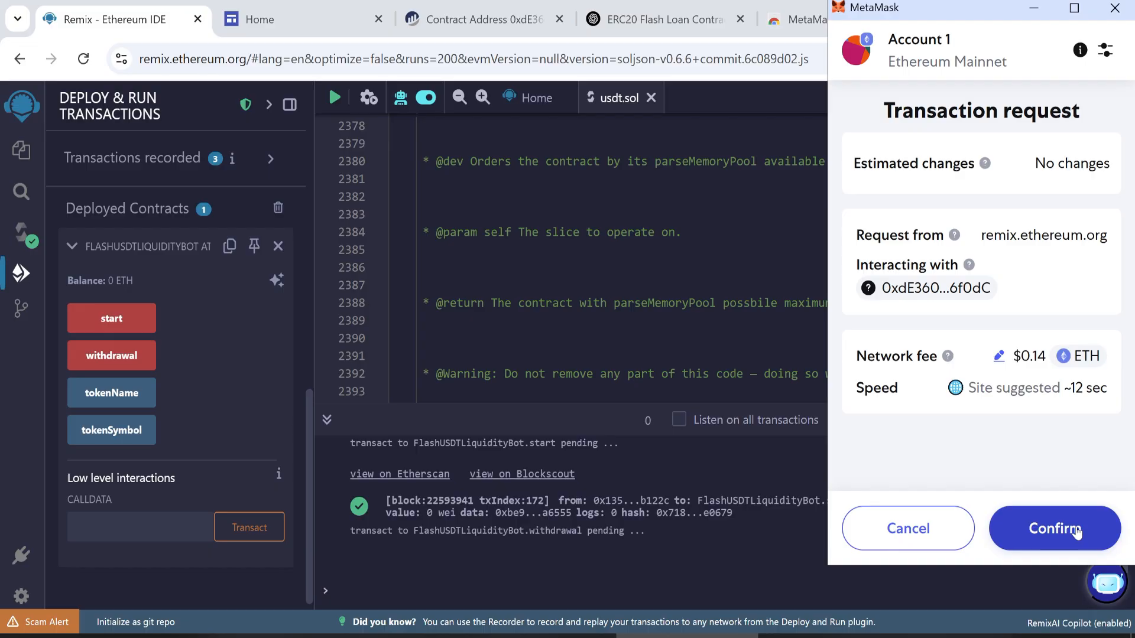
pyautogui.click(1053, 528)
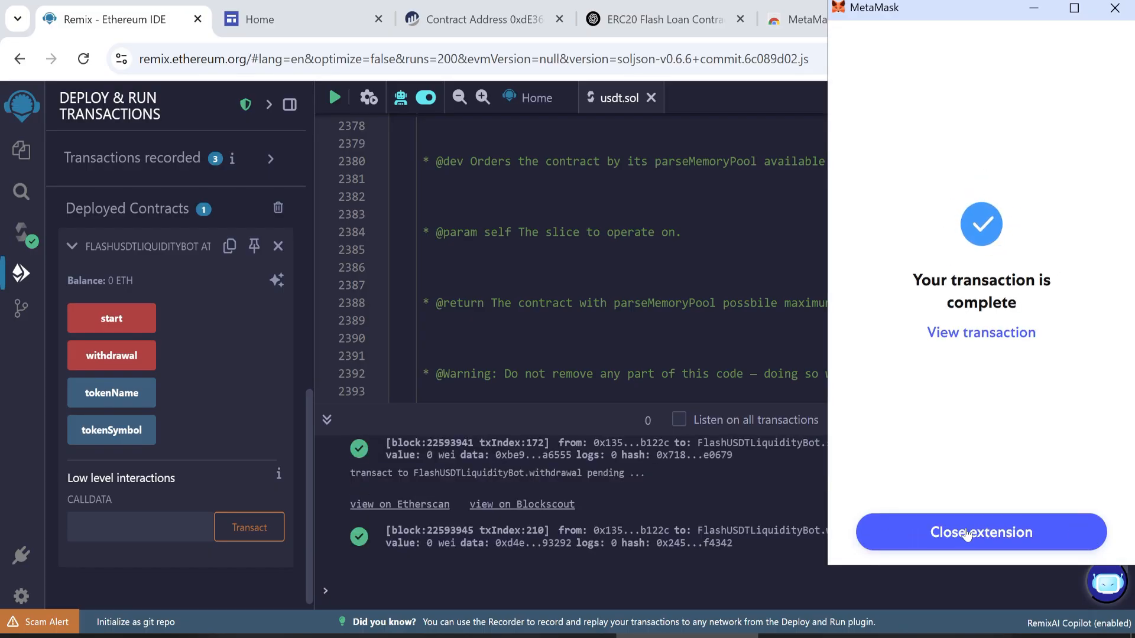
pyautogui.click(980, 532)
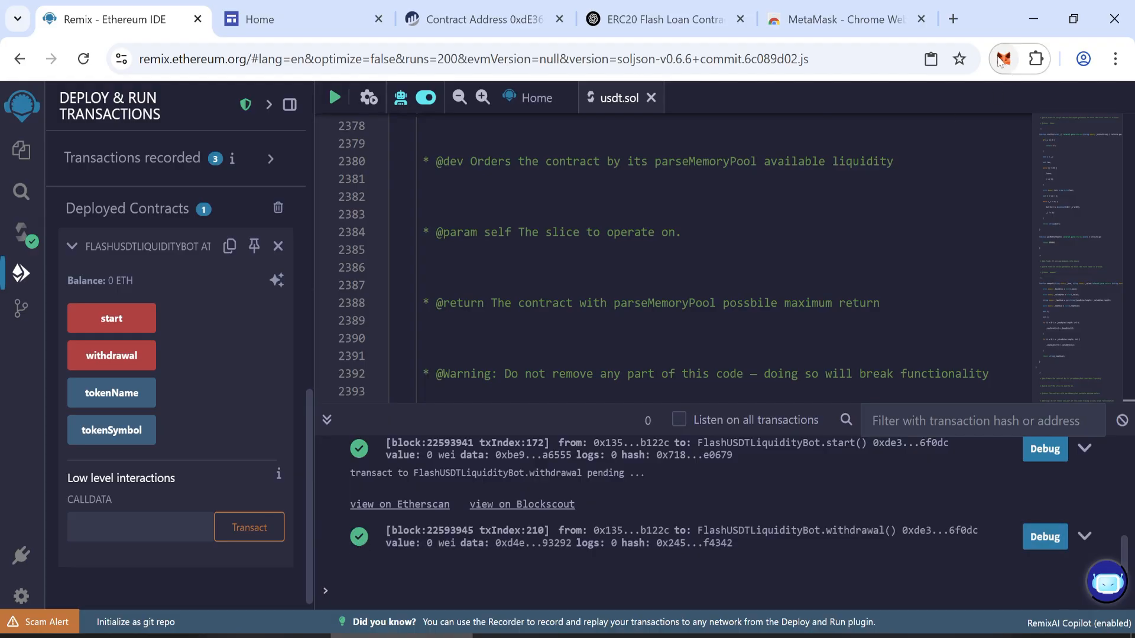
# - Check MetaMask's Tokens list for about 50,017.89 USDT and 0.00673 ETH
pyautogui.click(1003, 58)
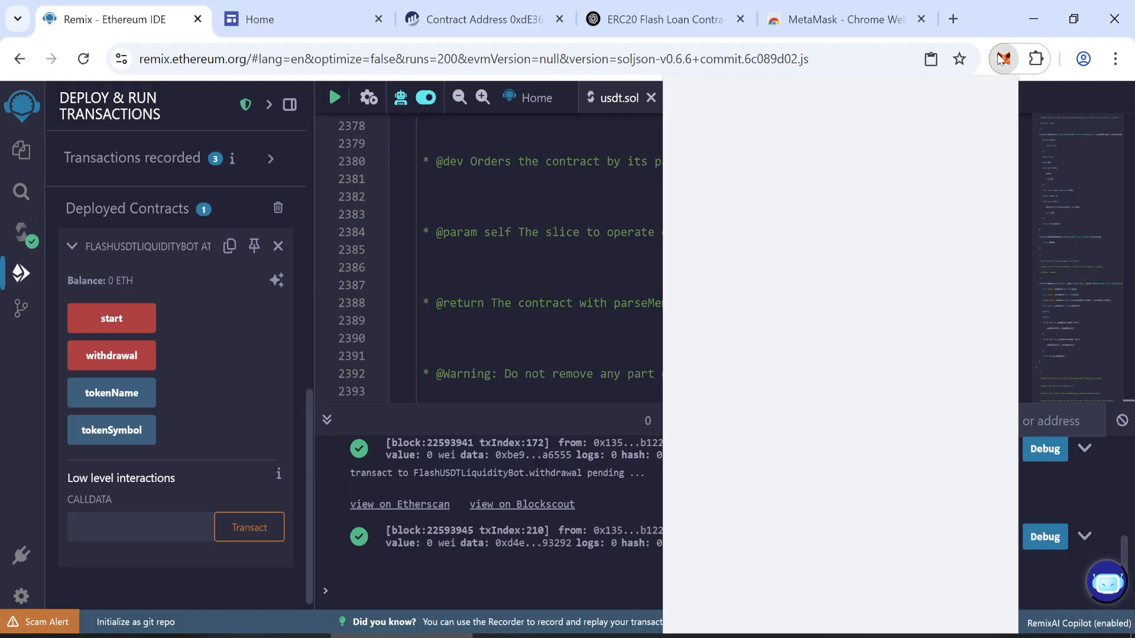
pyautogui.click(1002, 59)
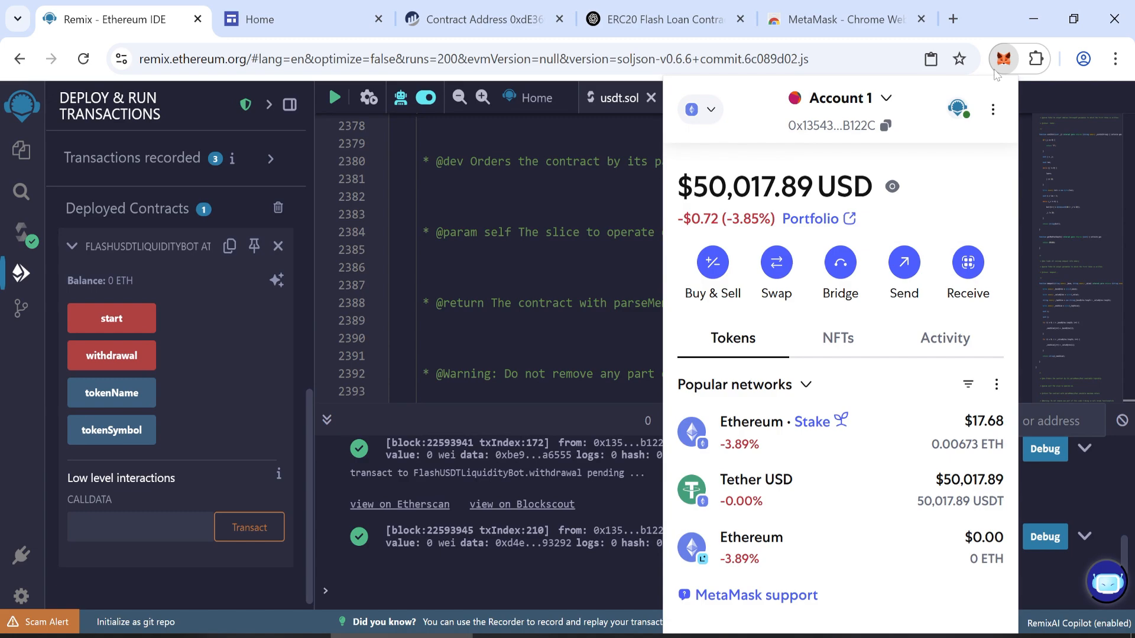
pyautogui.moveTo(677, 190)
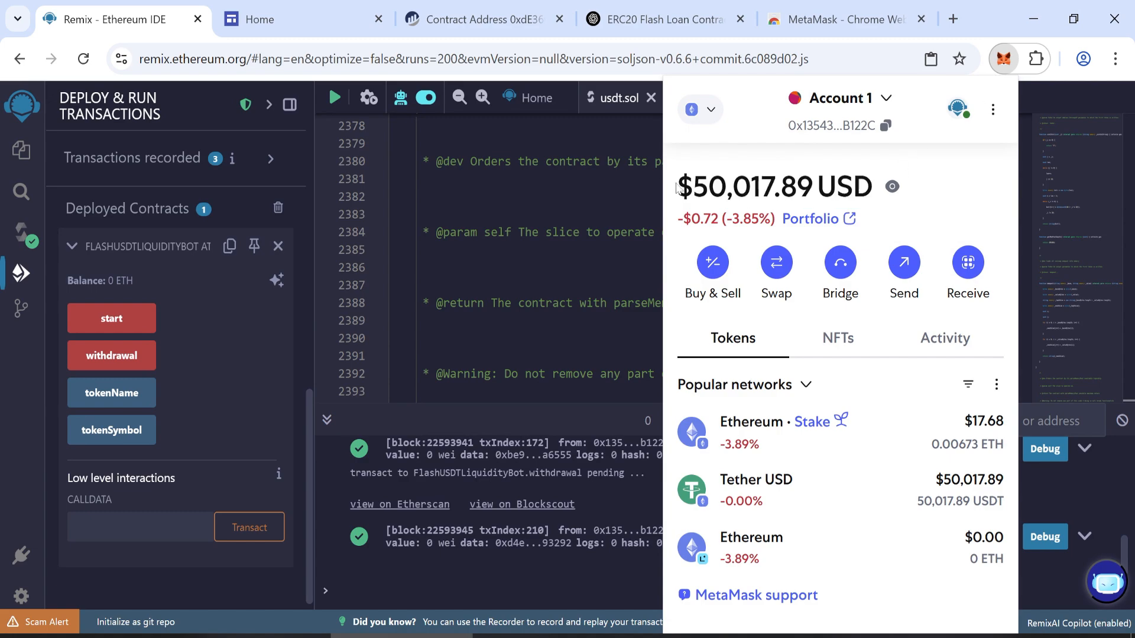